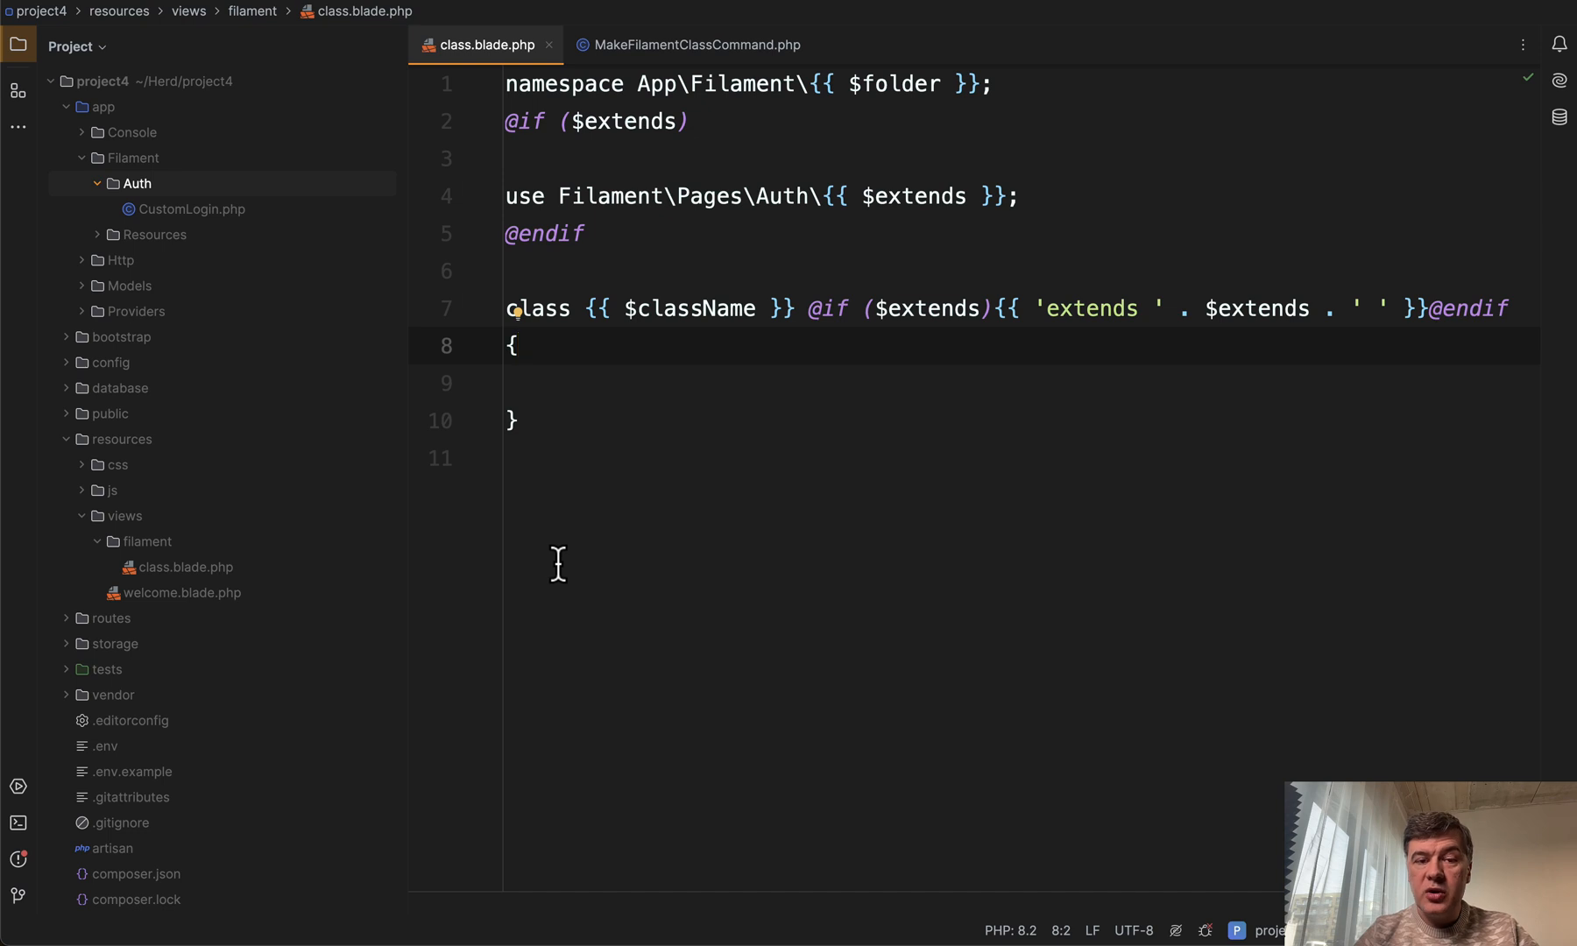
Scroll through the current file, then show the make:filament-class signature in MakeFilamentClassCommand.php
left_click(523, 458)
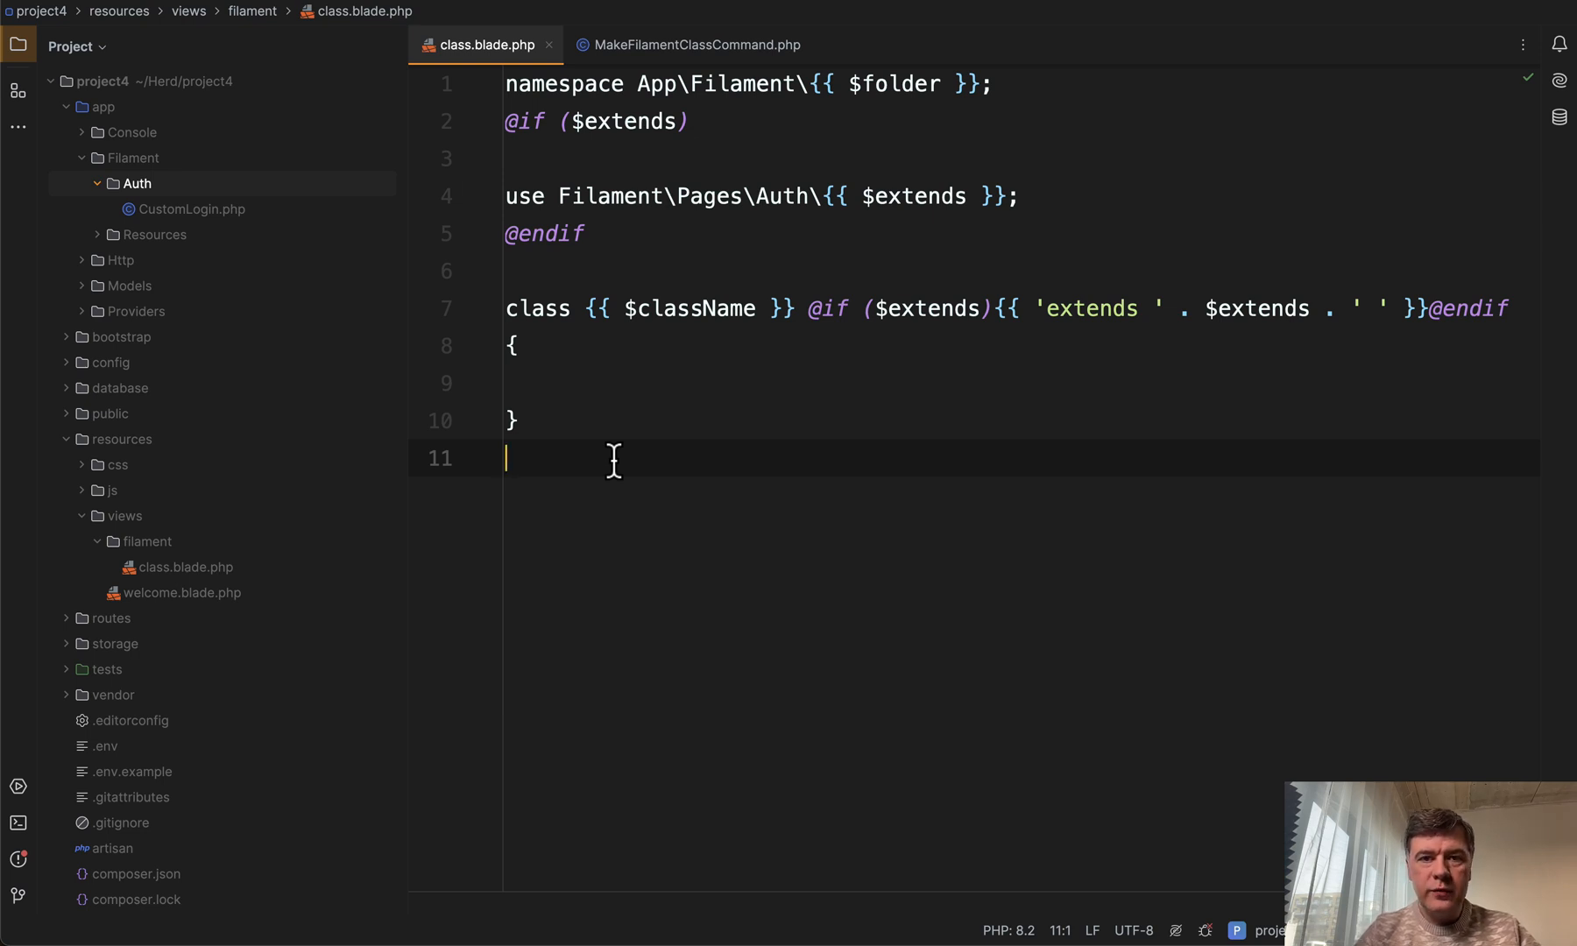
mouse_move(812, 536)
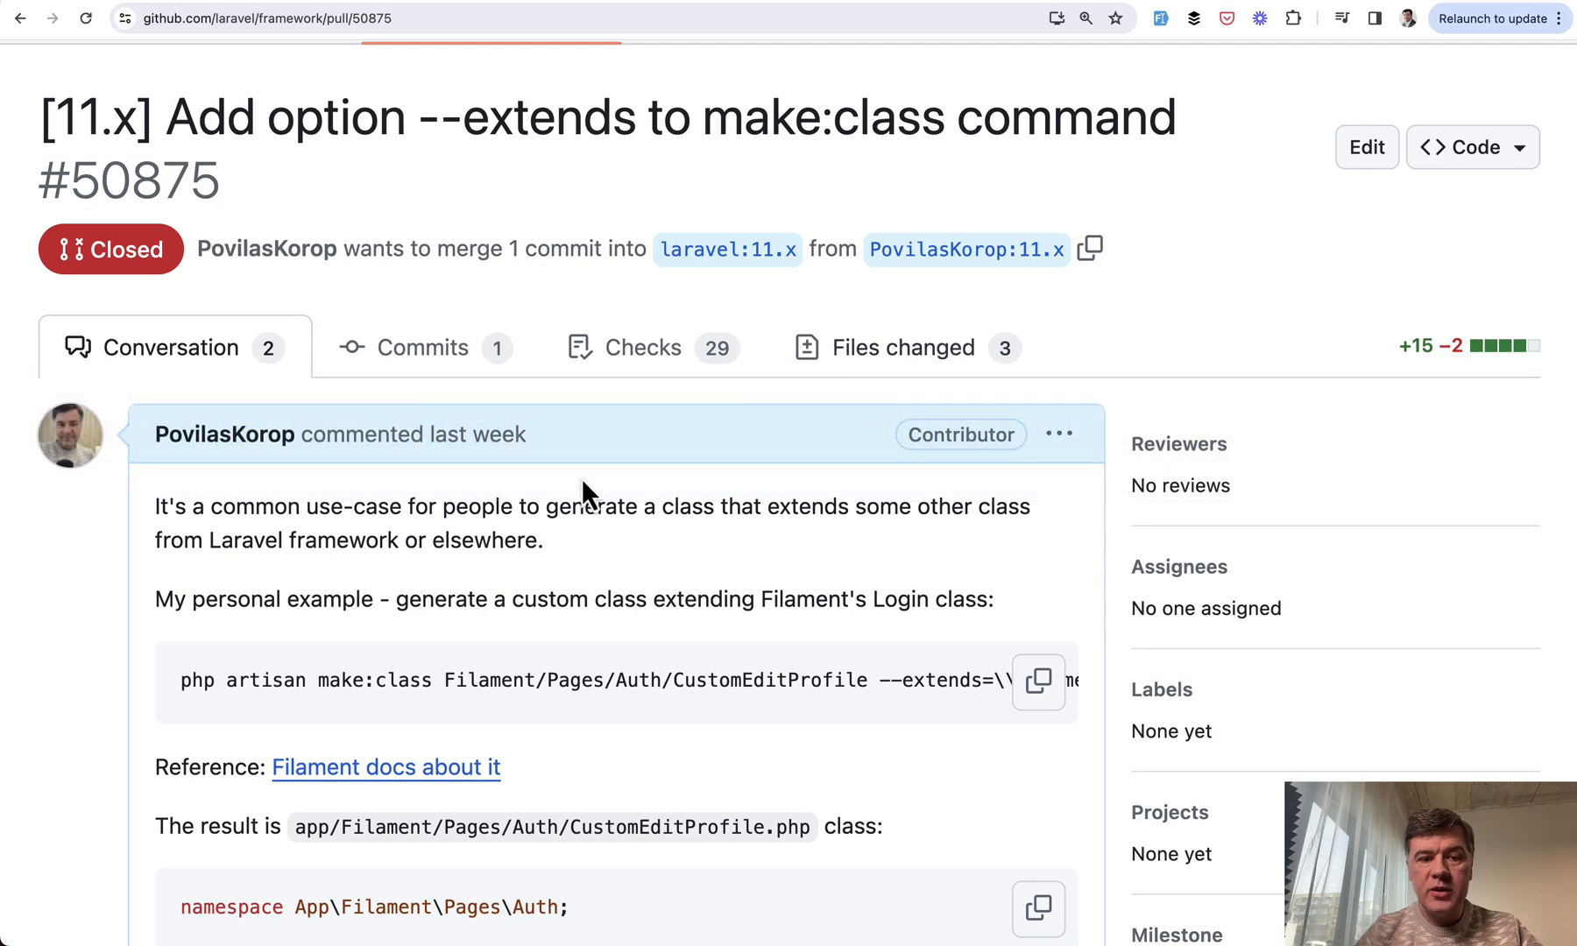
mouse_move(62, 669)
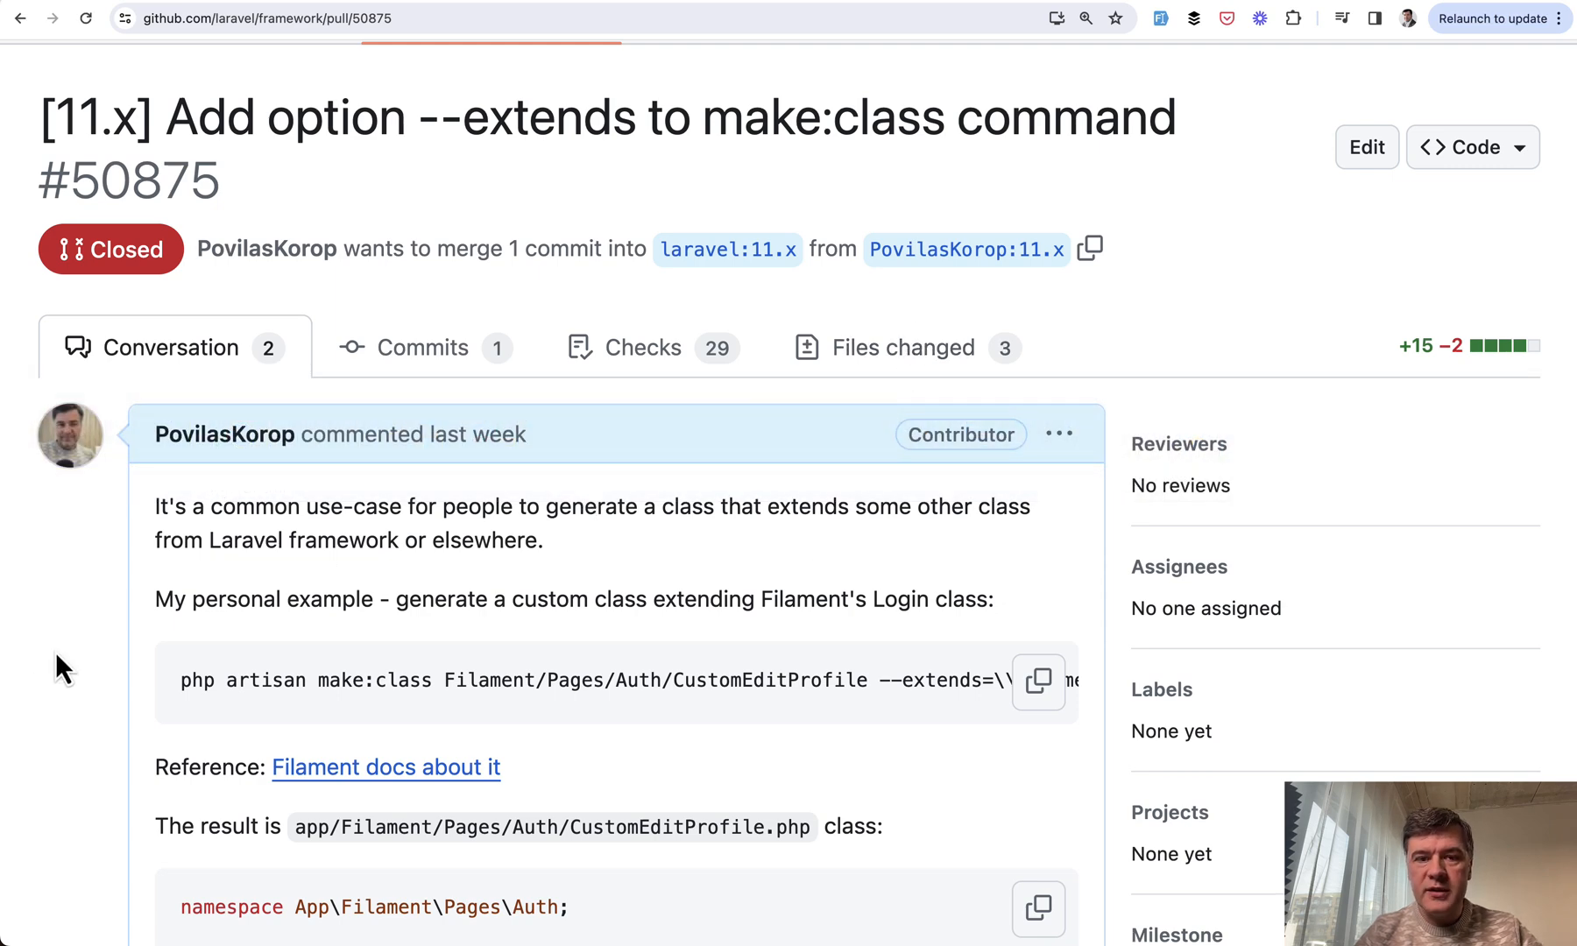
mouse_move(1079, 114)
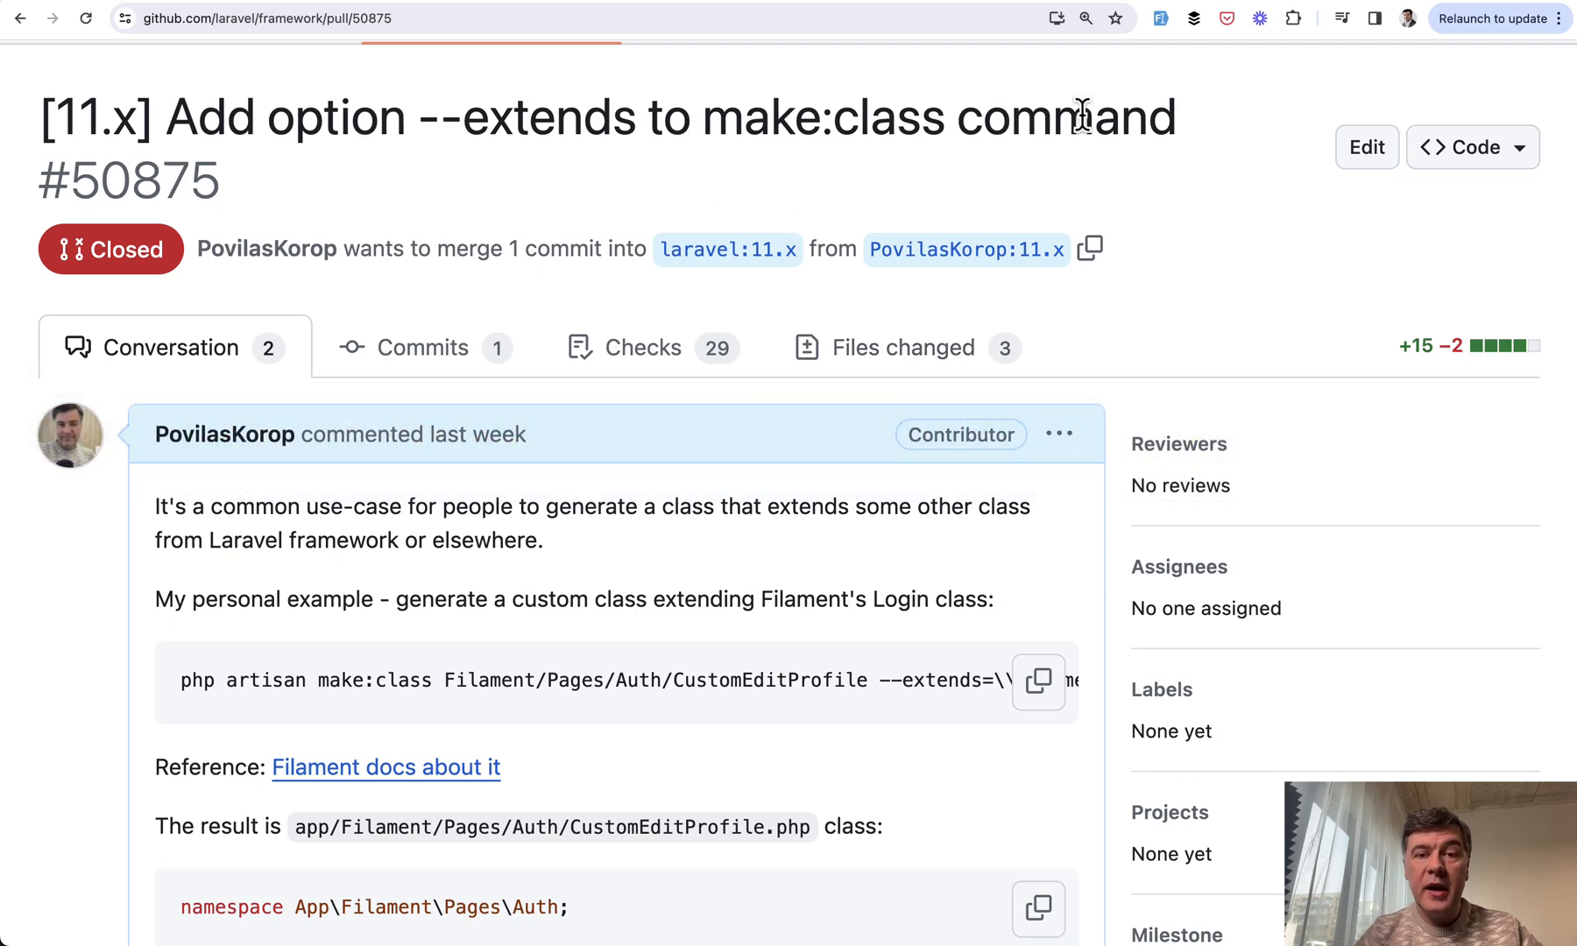
mouse_move(473, 169)
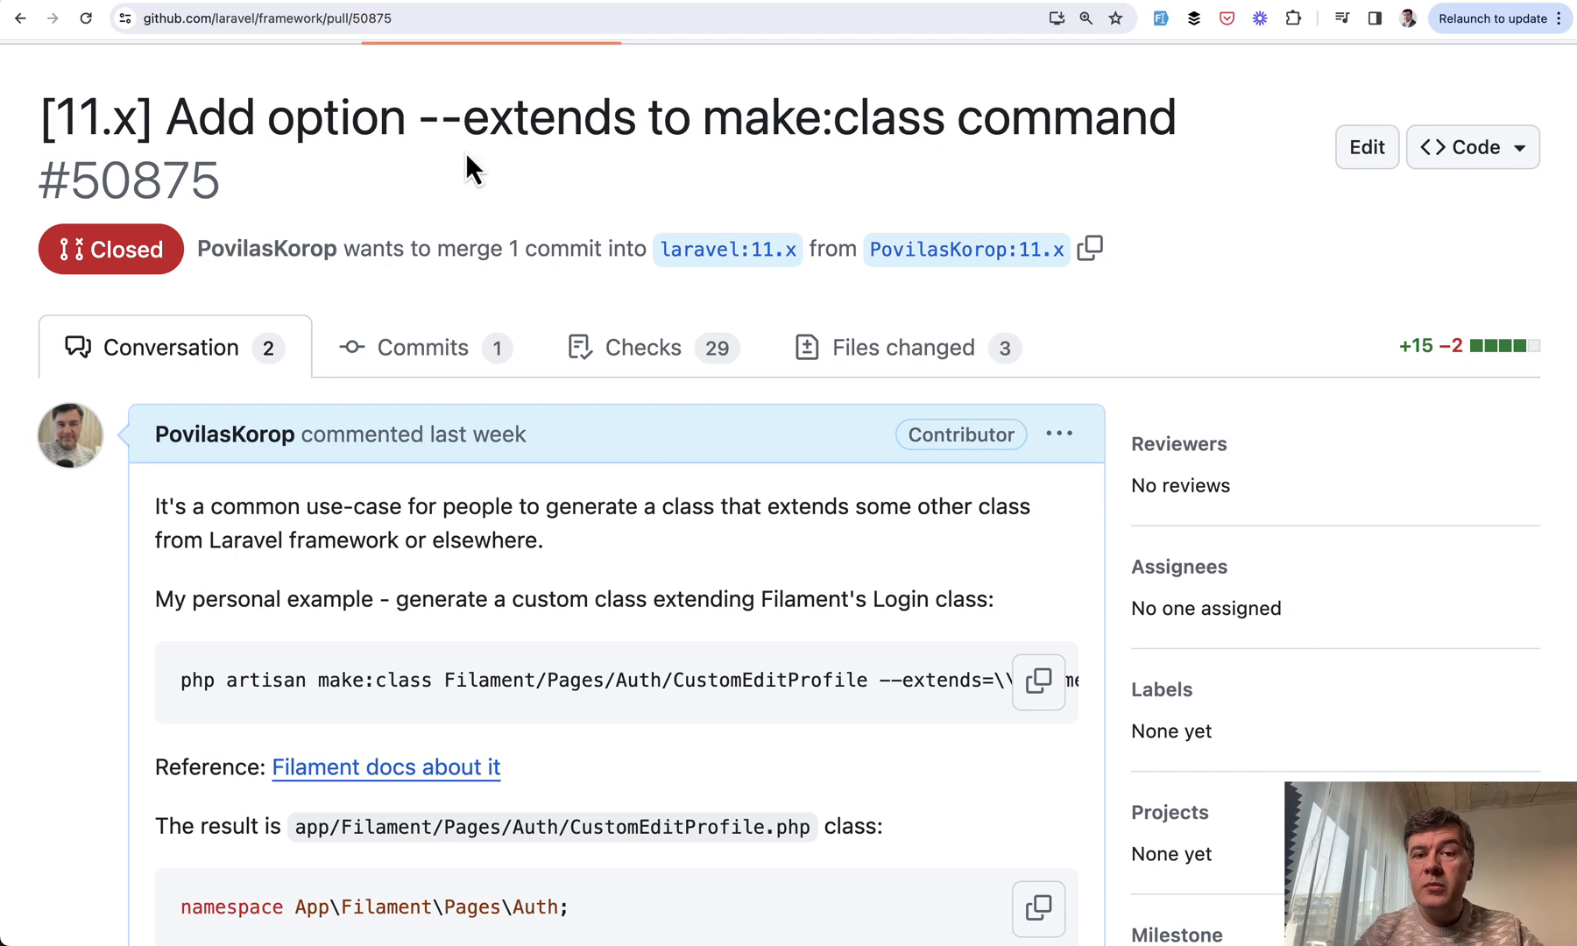
double_click(508, 116)
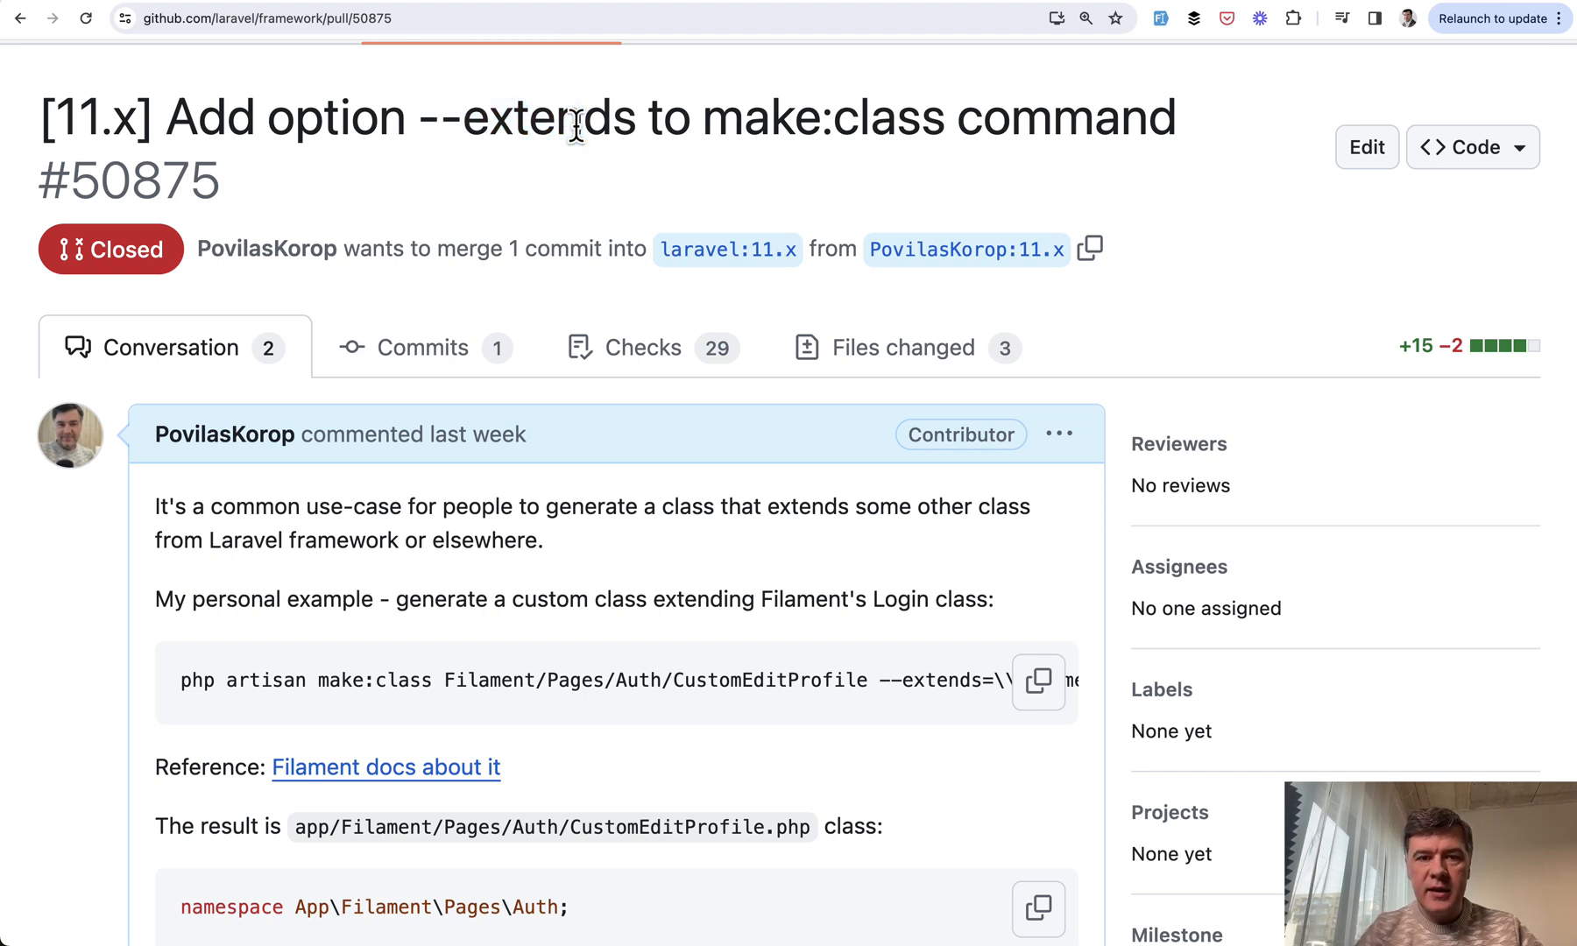
scroll("down", 3)
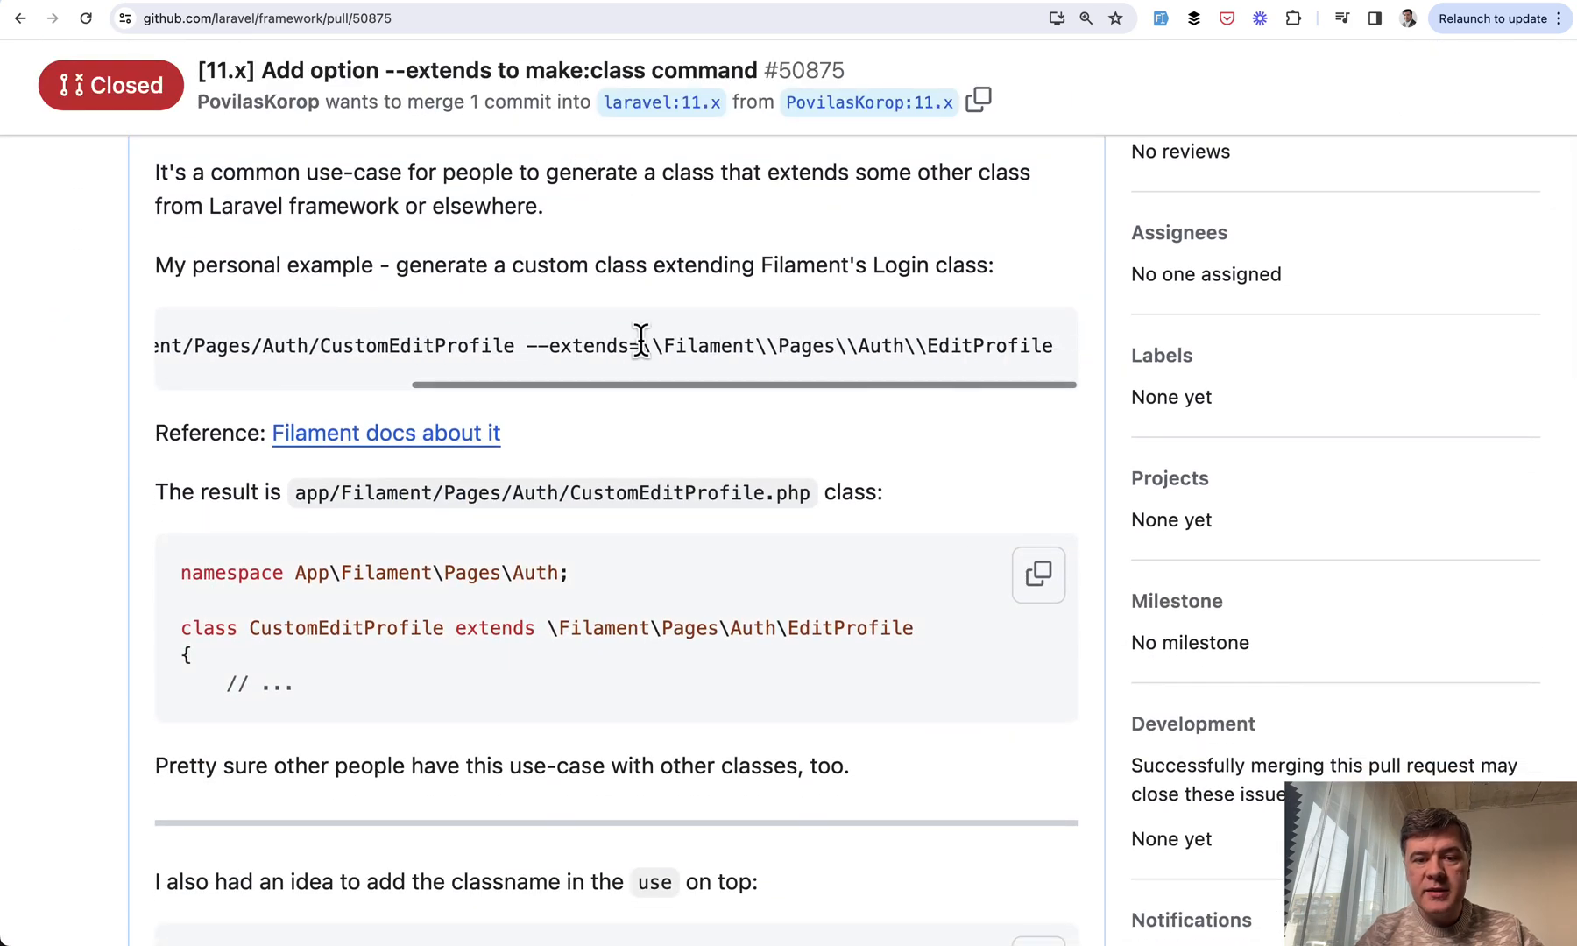
scroll("down", 3)
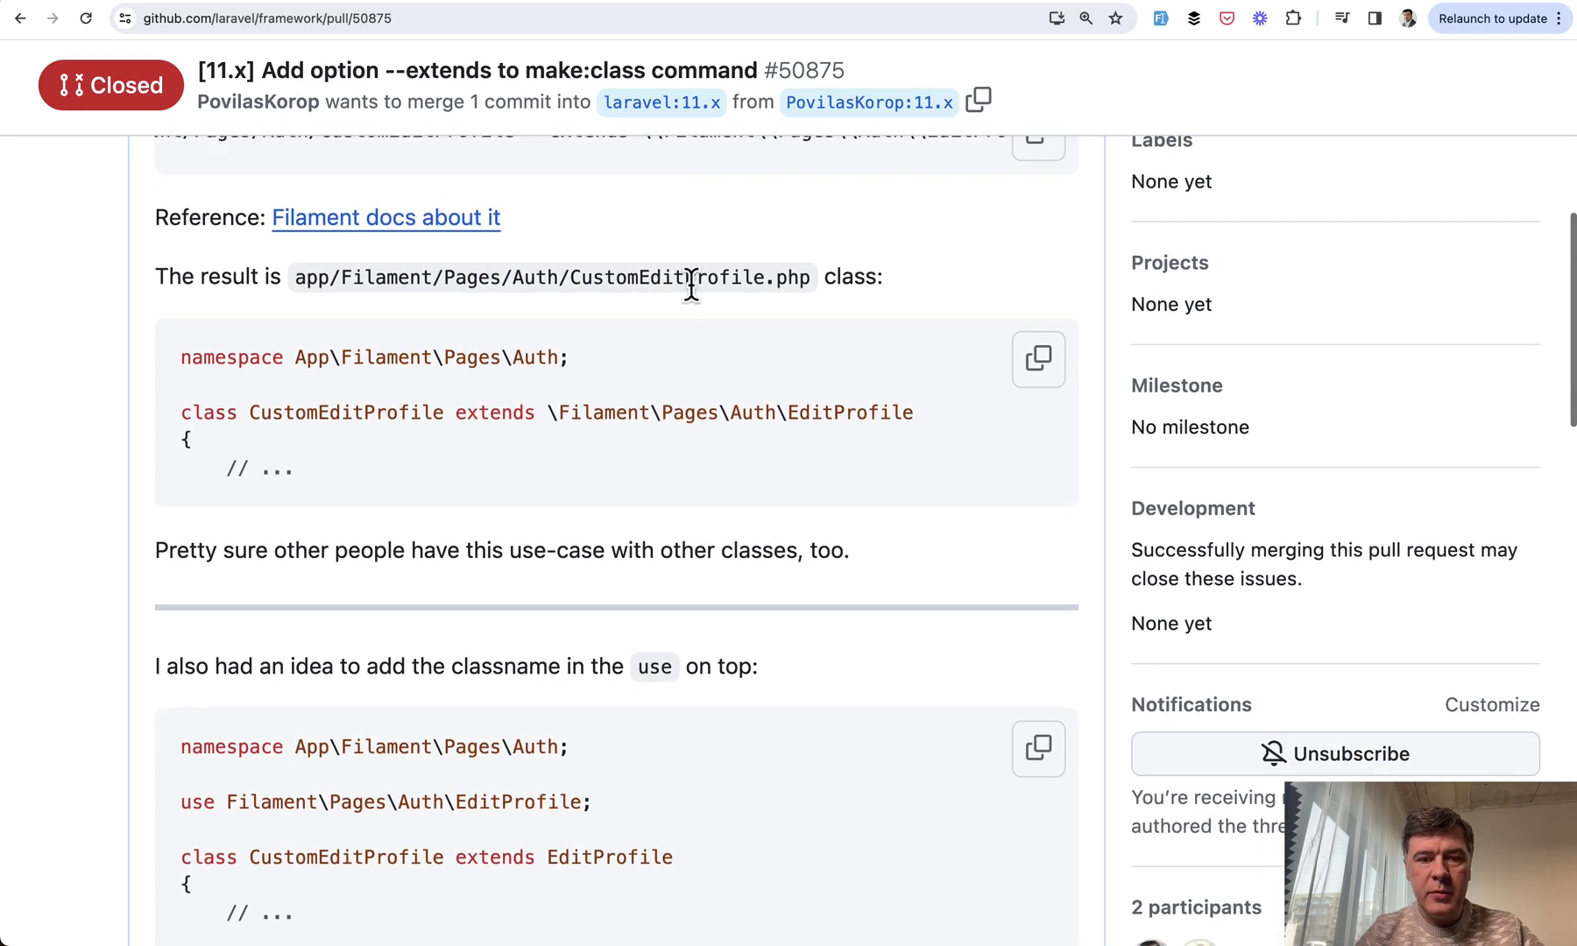
scroll("down", 3)
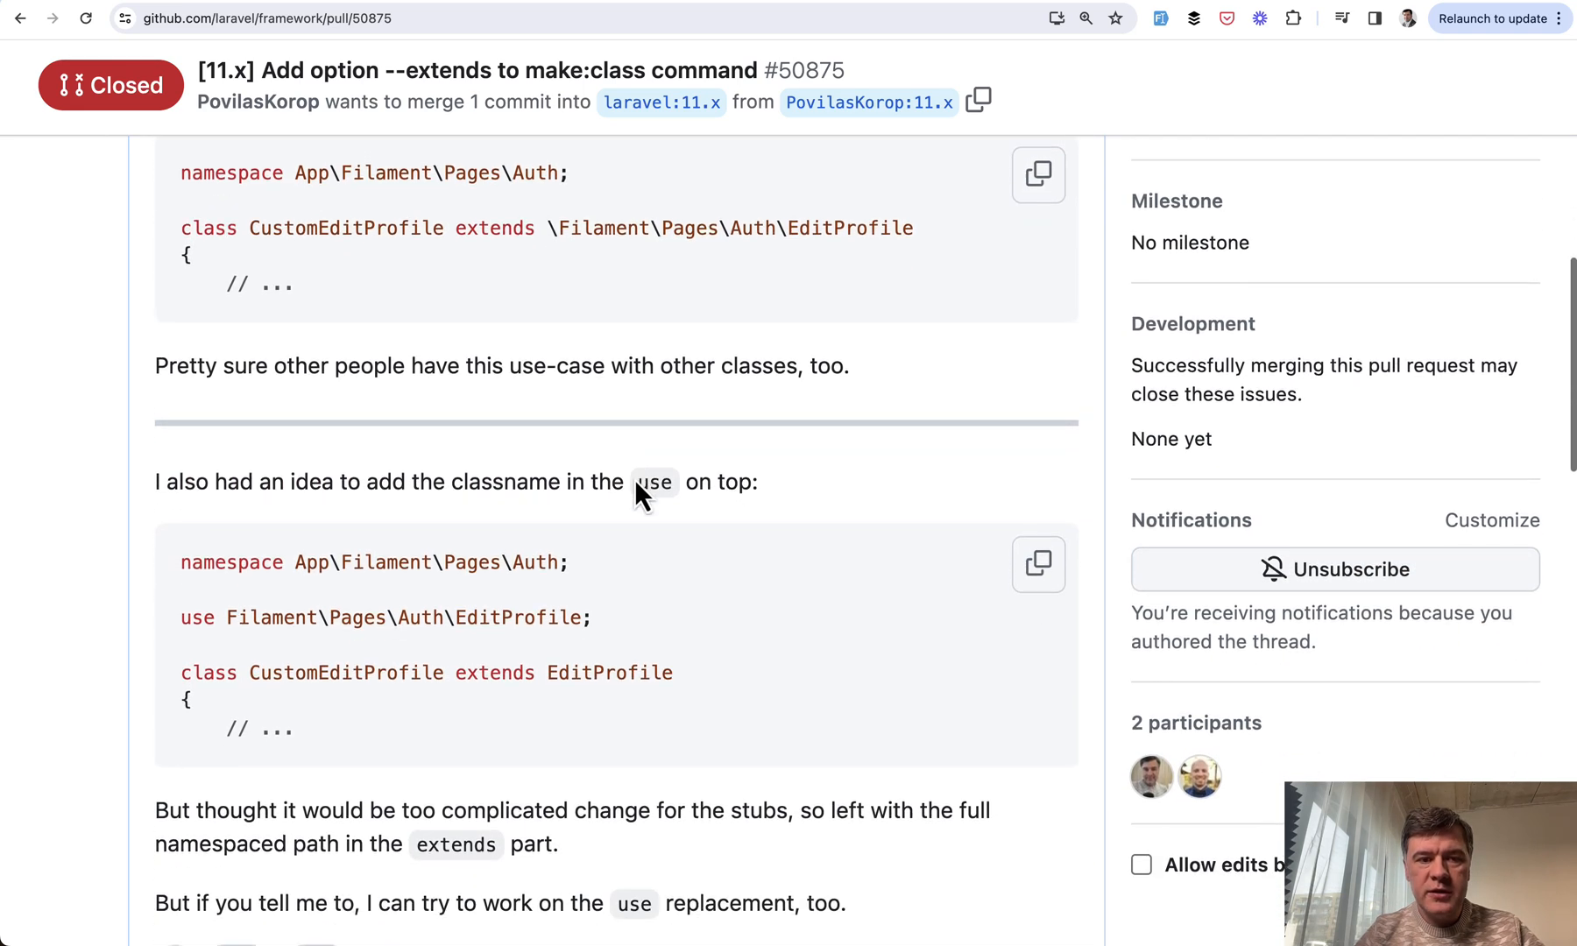
scroll("down", 3)
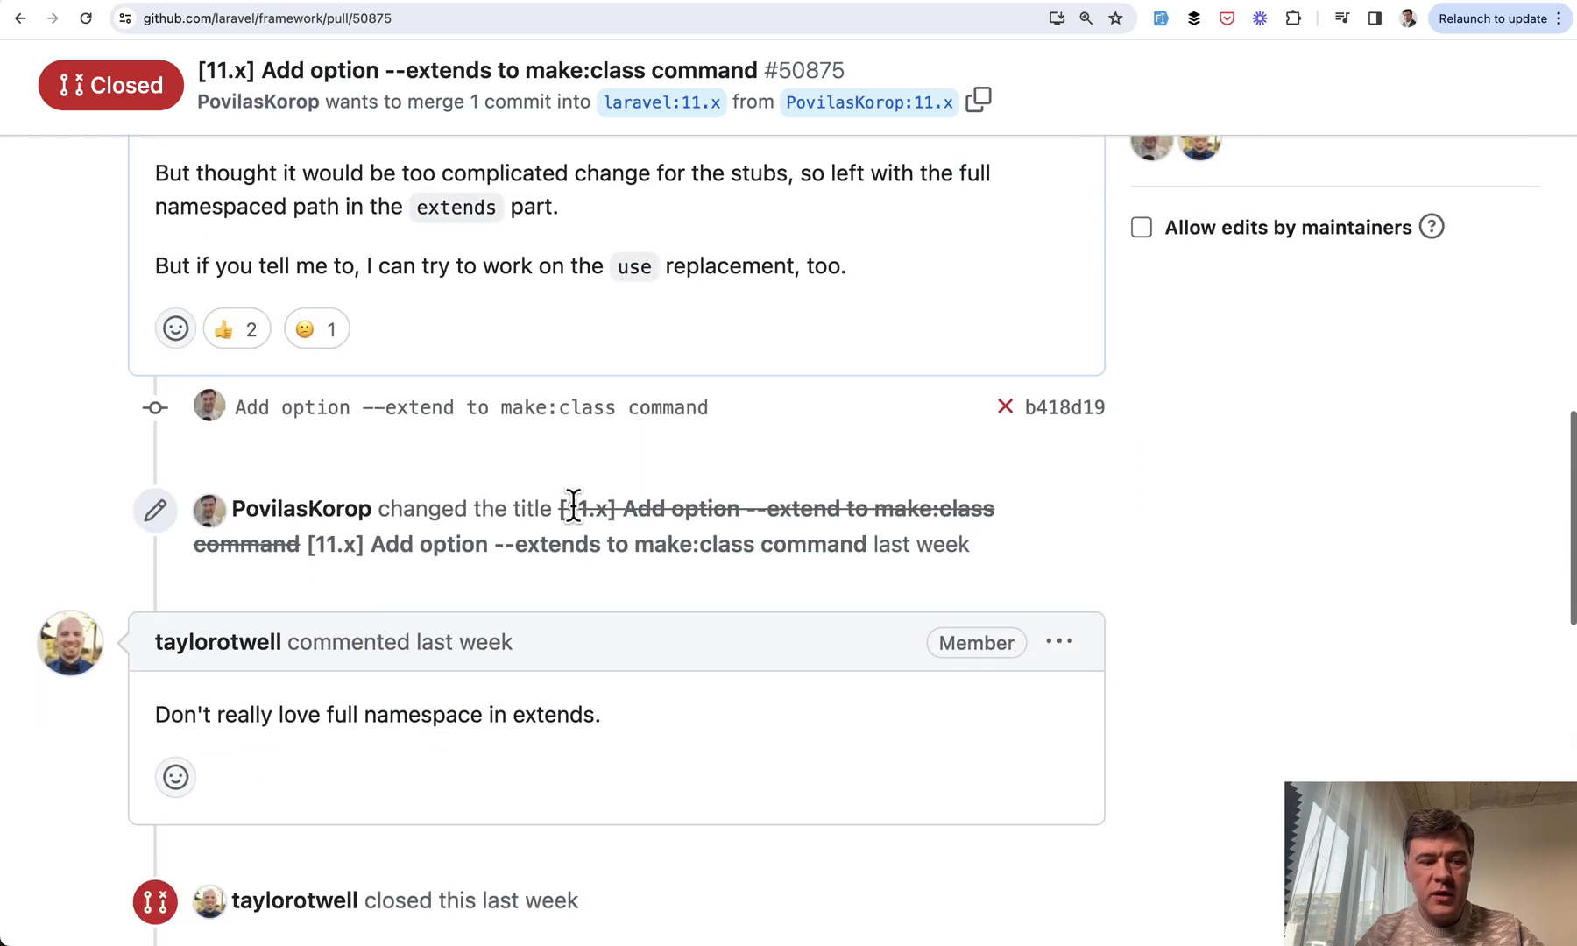
mouse_move(739, 752)
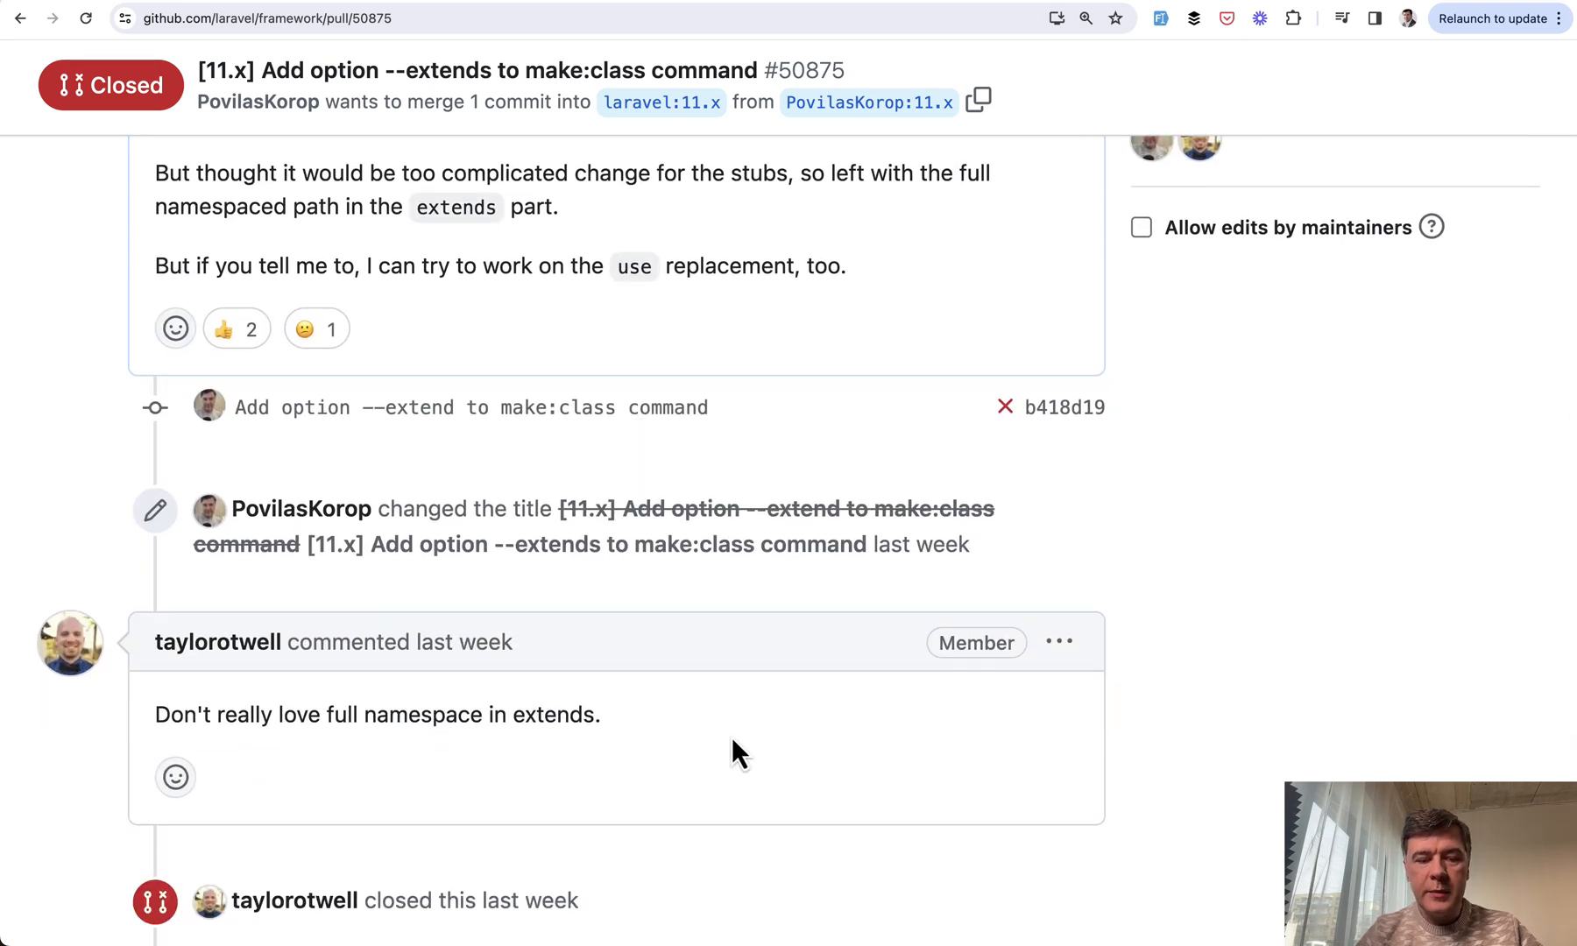
scroll("up", 3)
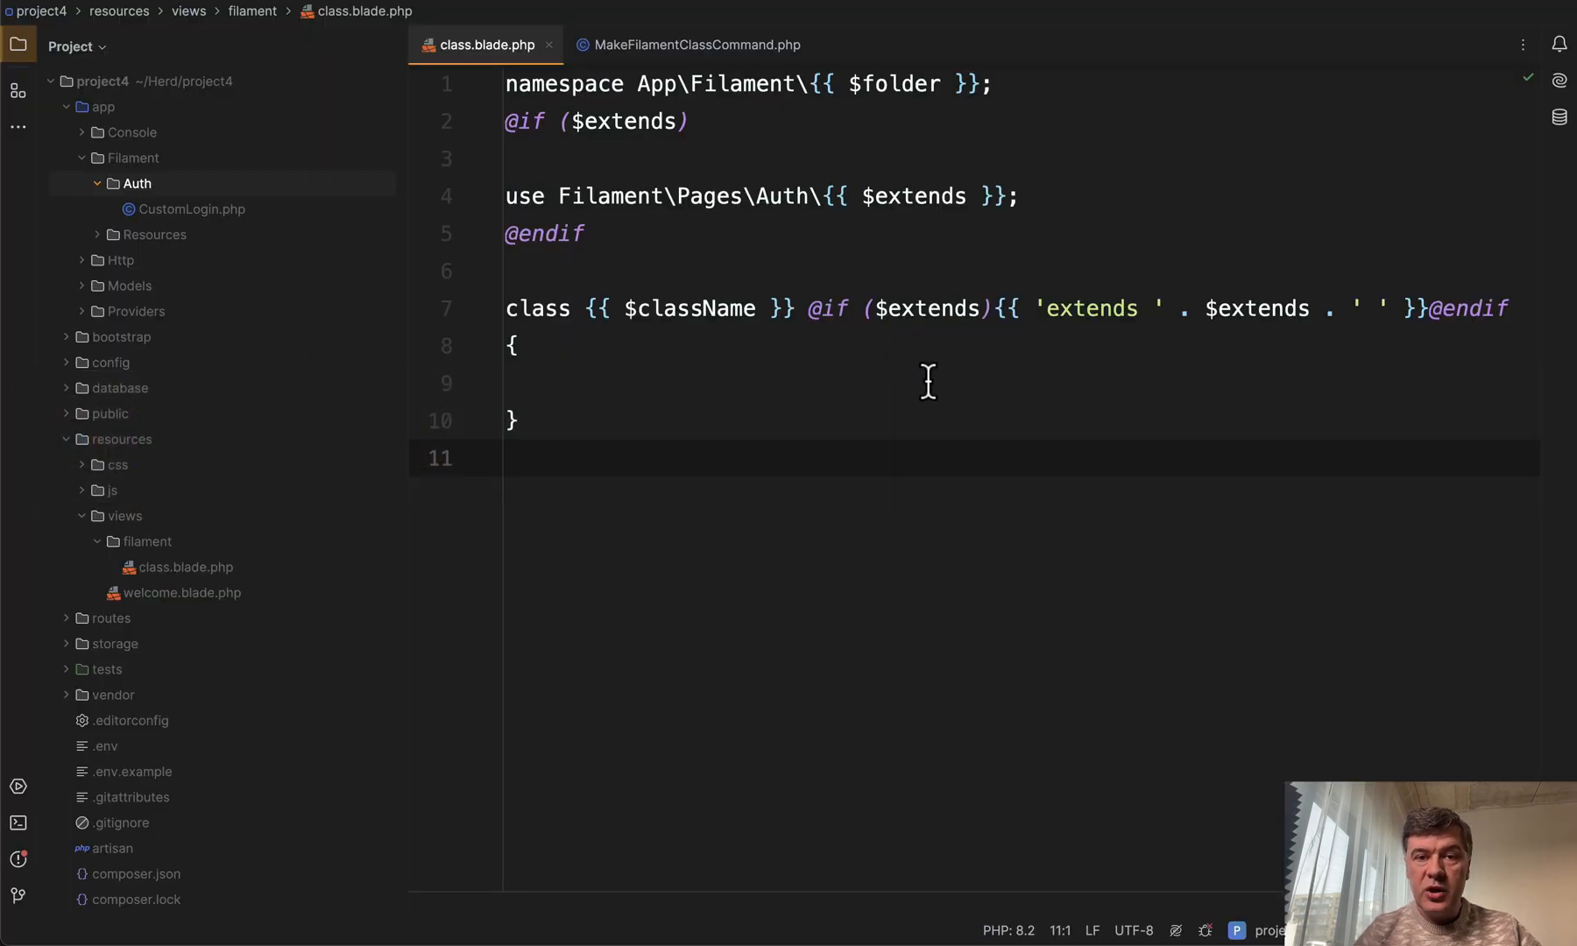
mouse_move(107, 196)
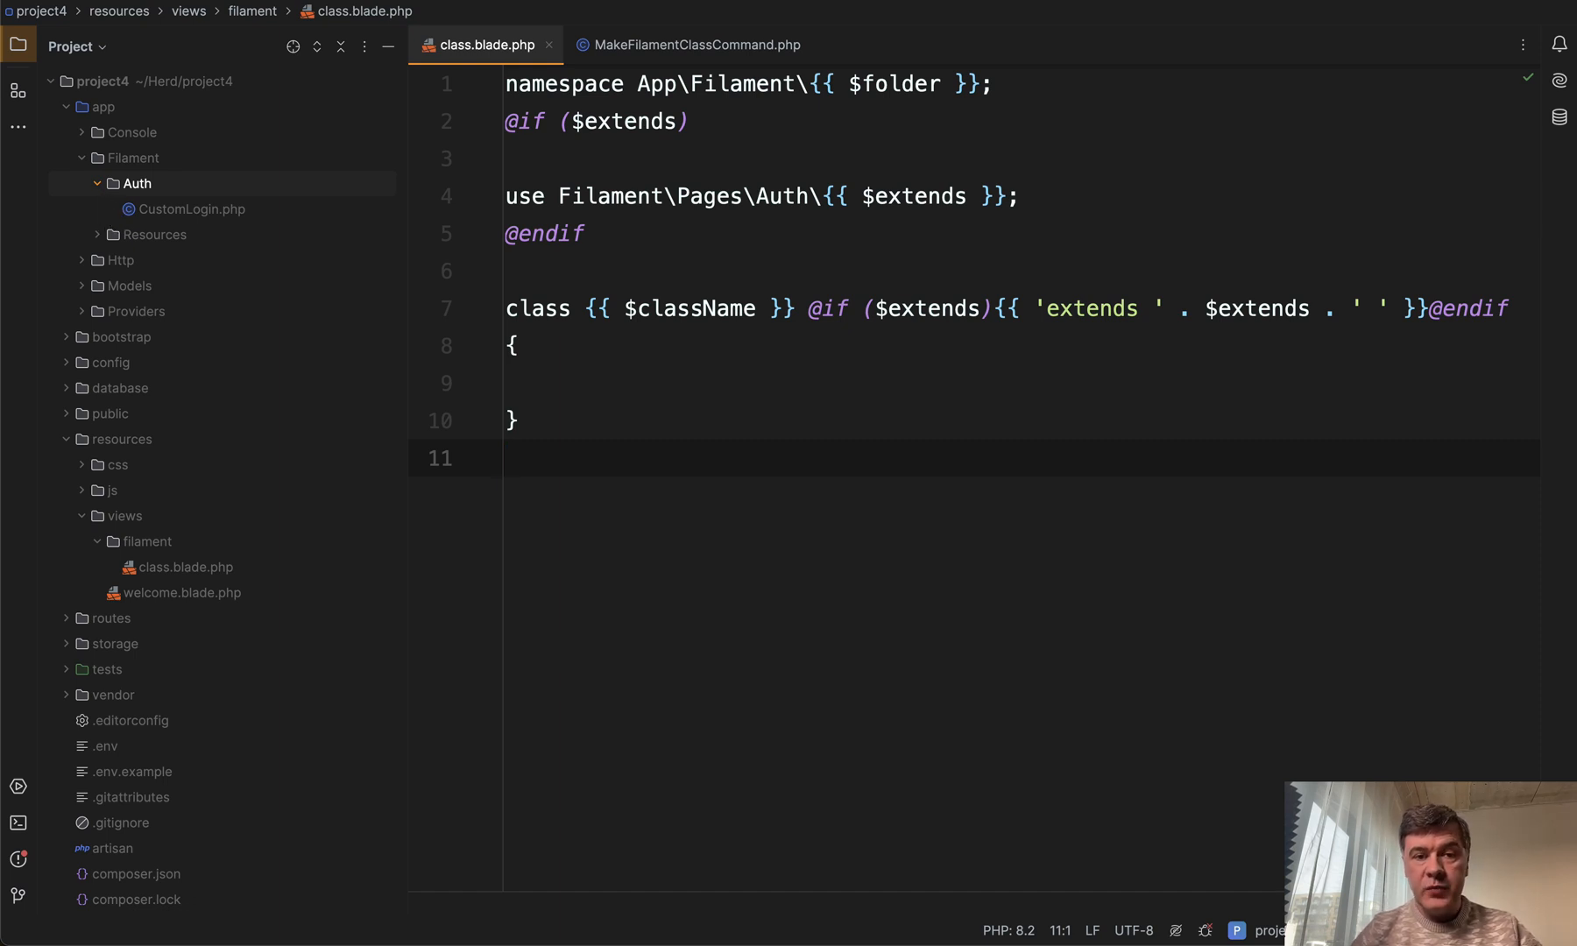
left_click(691, 44)
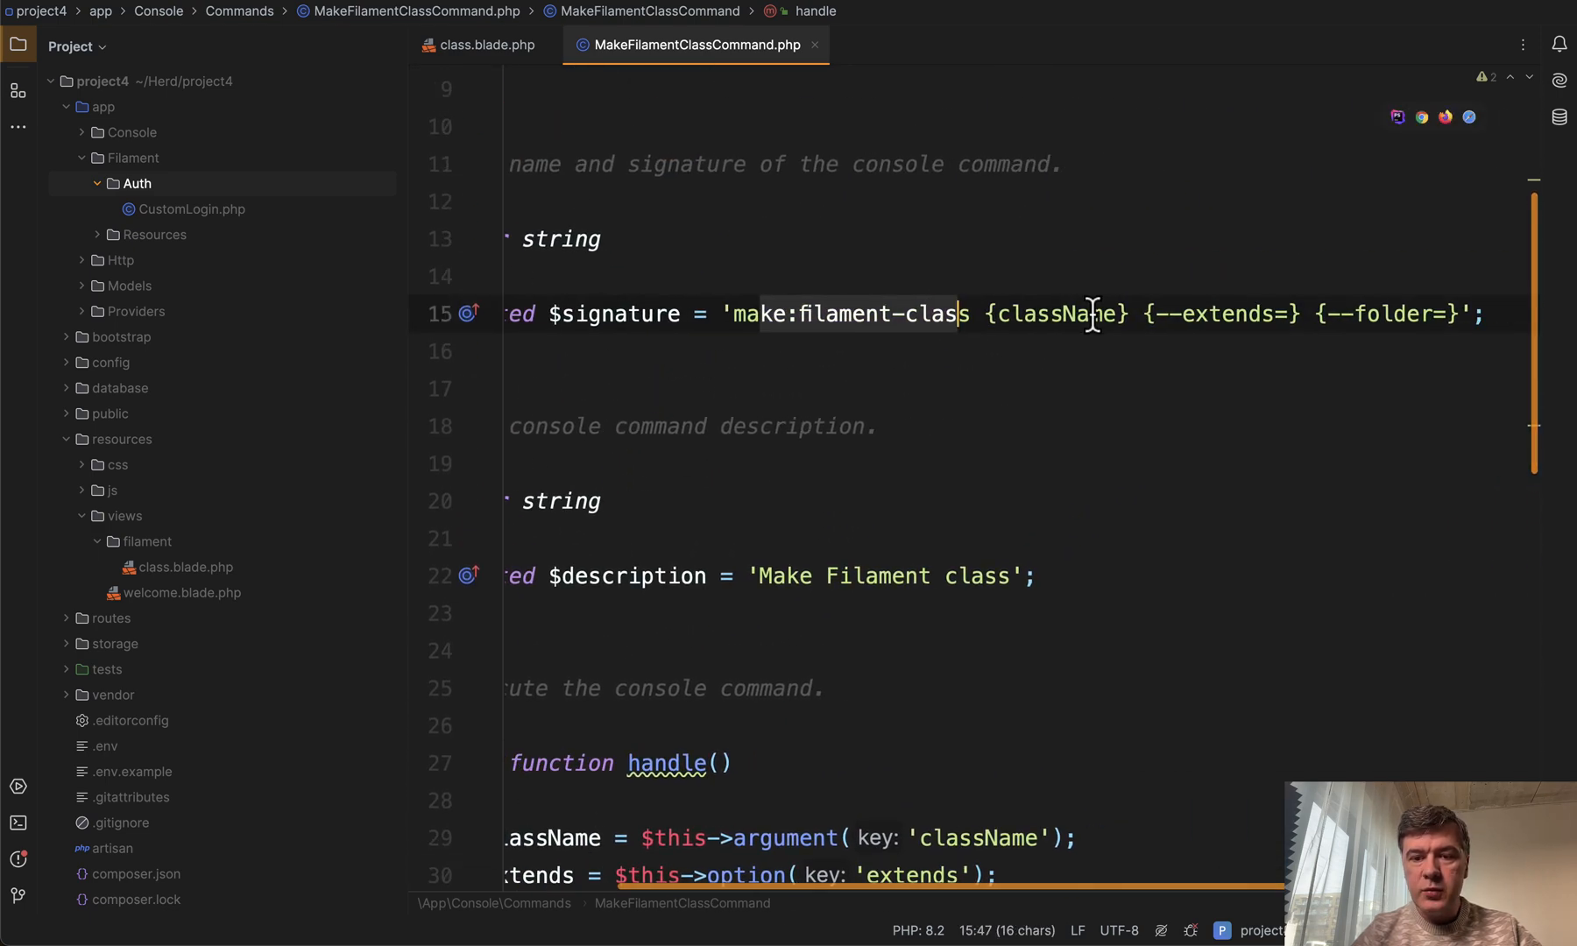
scroll("right", 3)
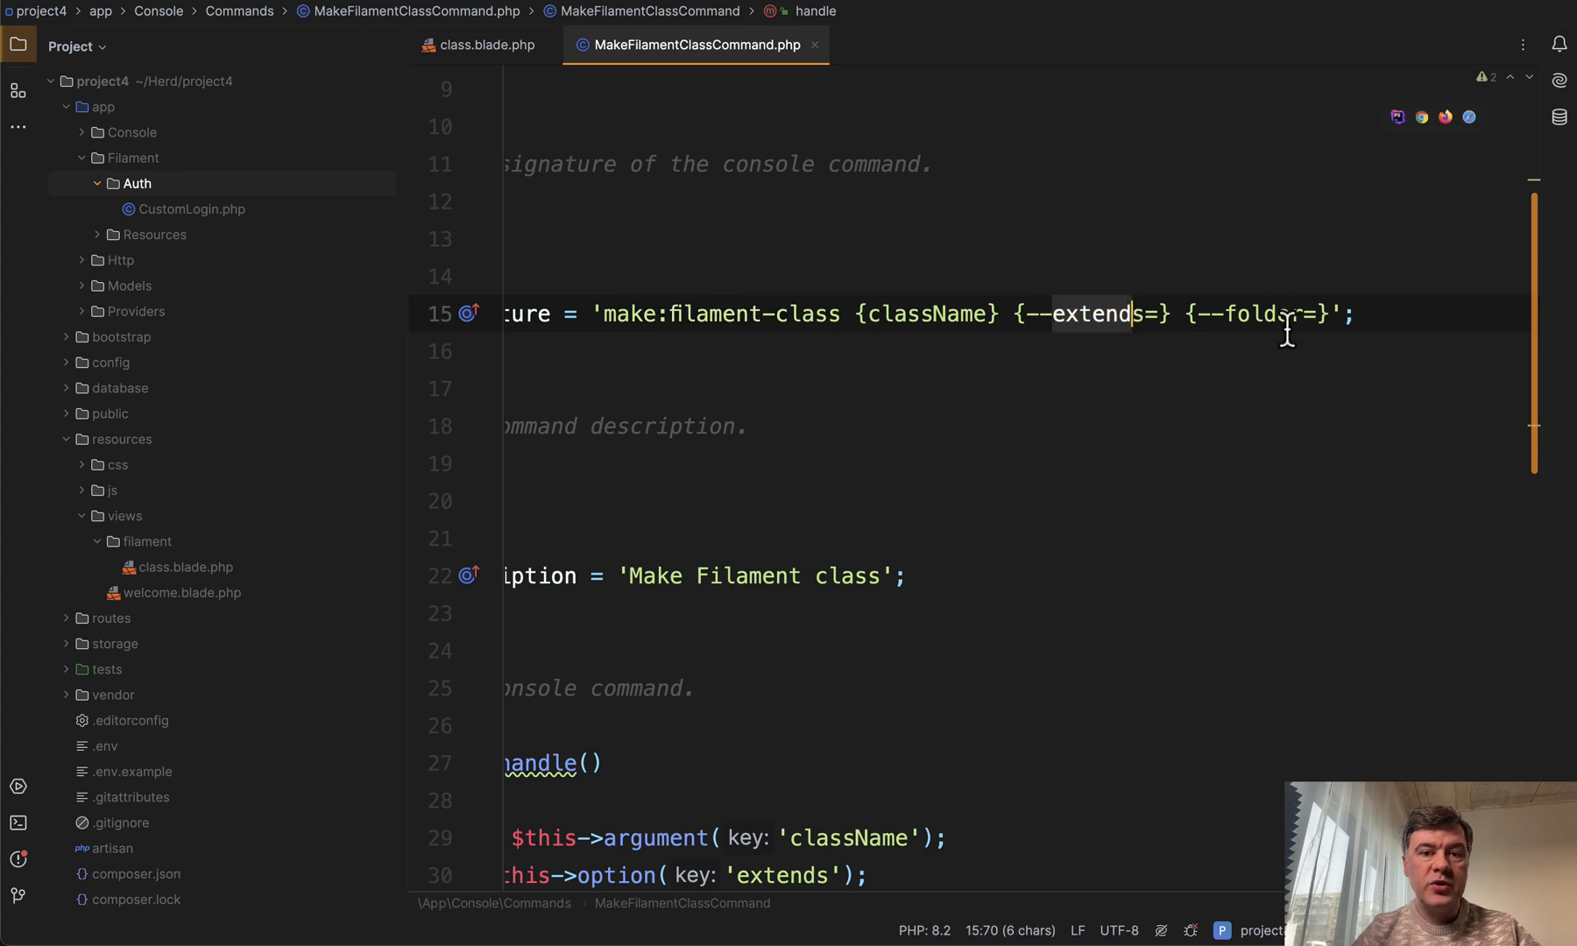
scroll("down", 3)
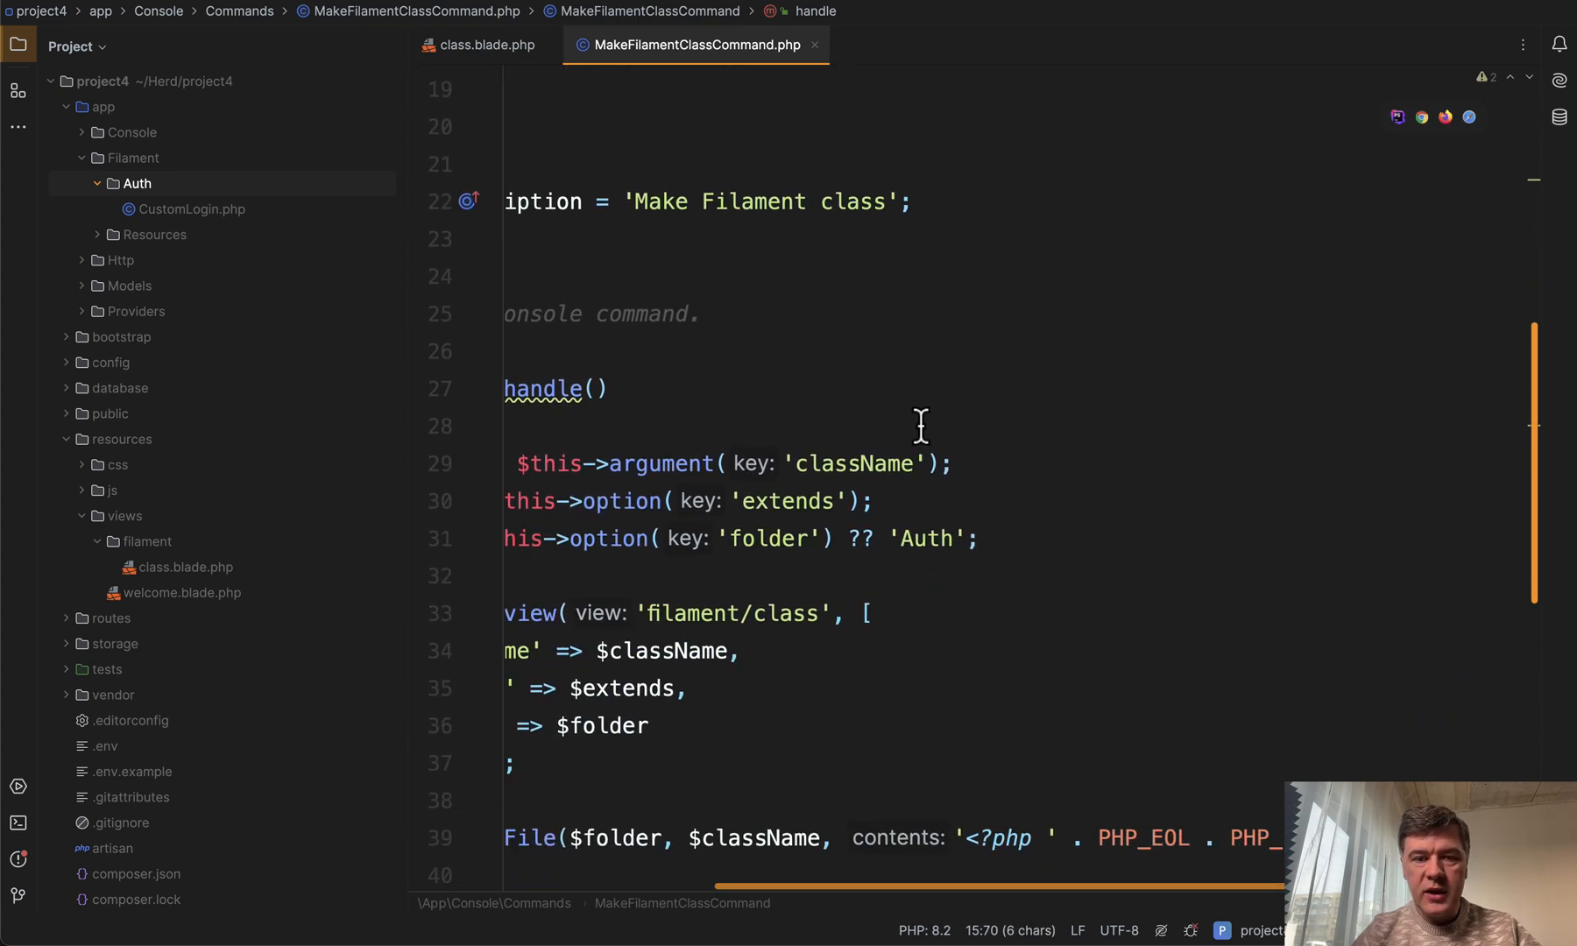
scroll("down", 3)
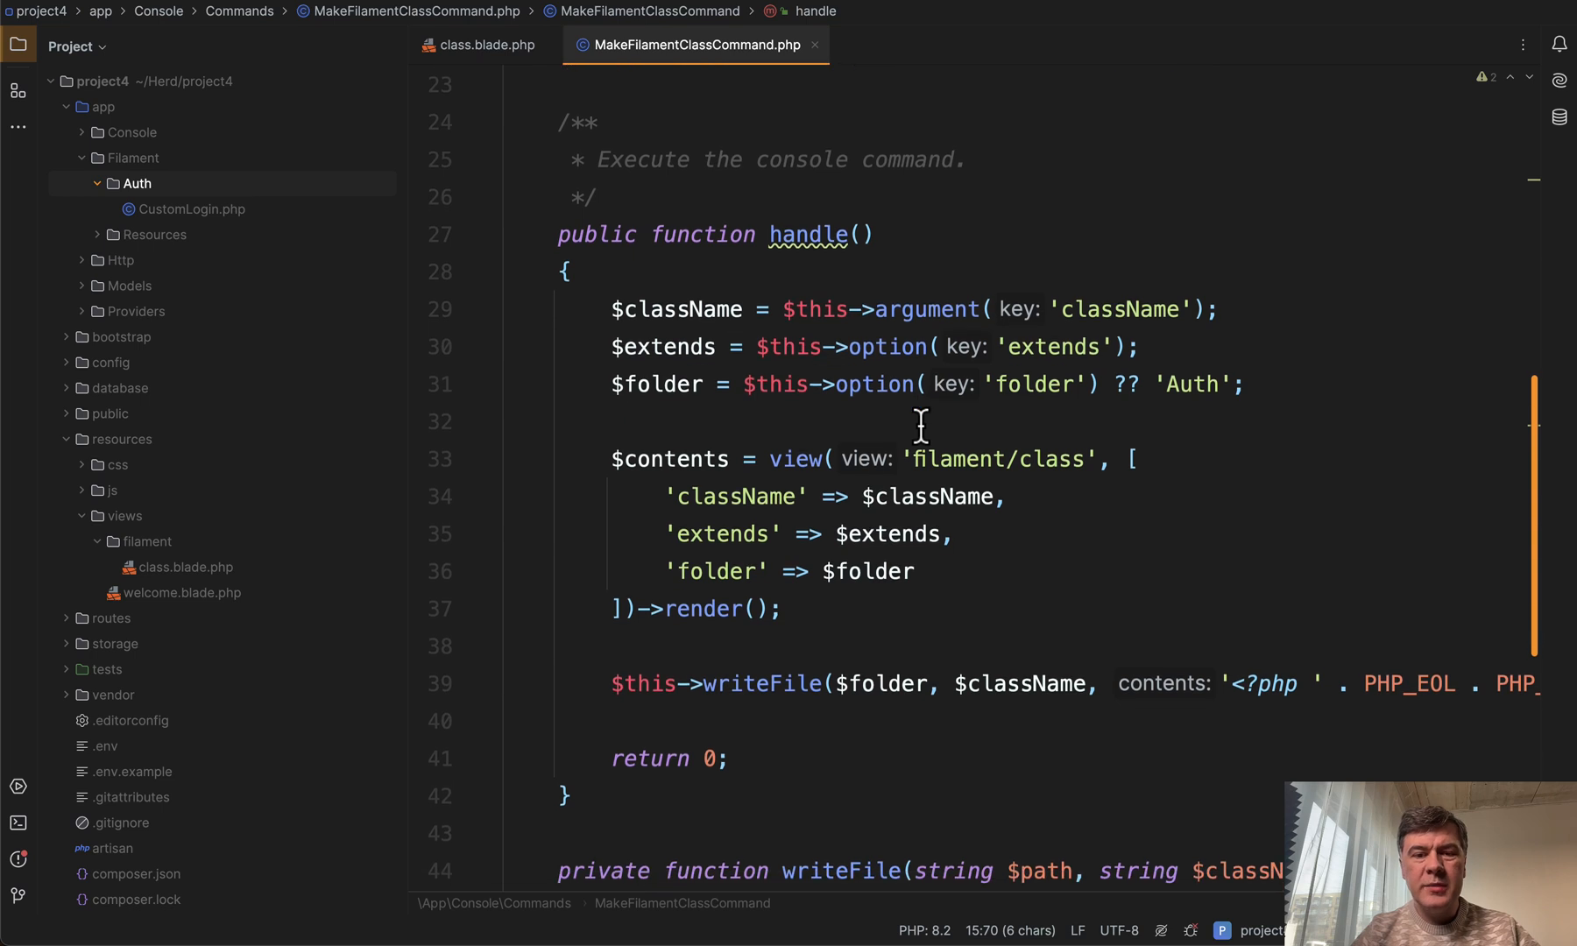
scroll("down", 3)
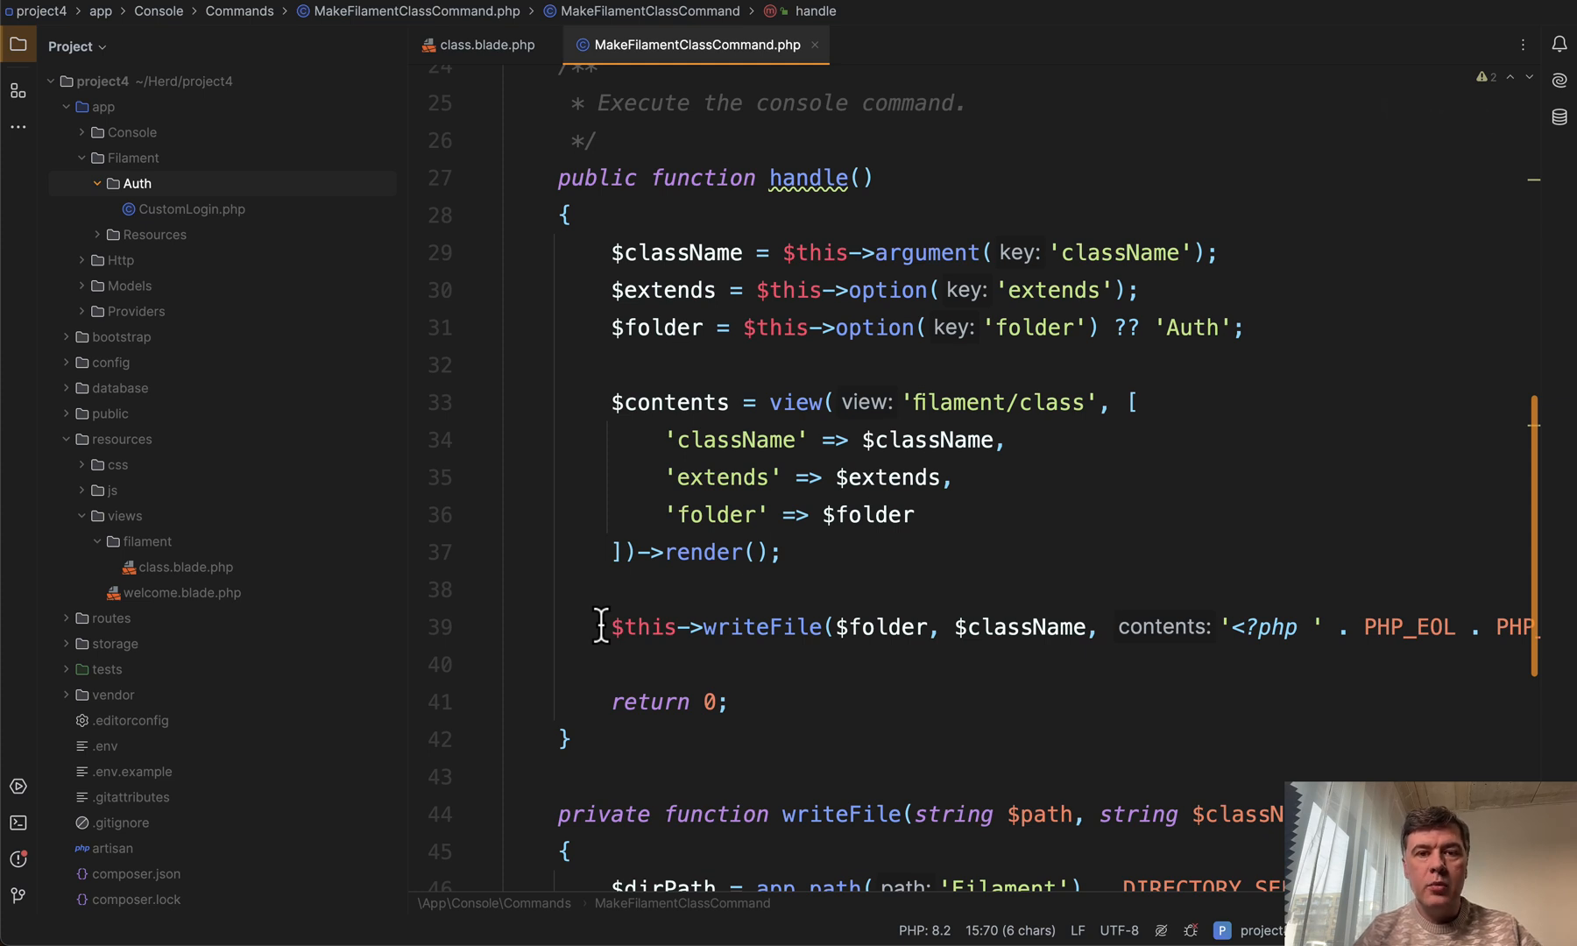
mouse_move(705, 607)
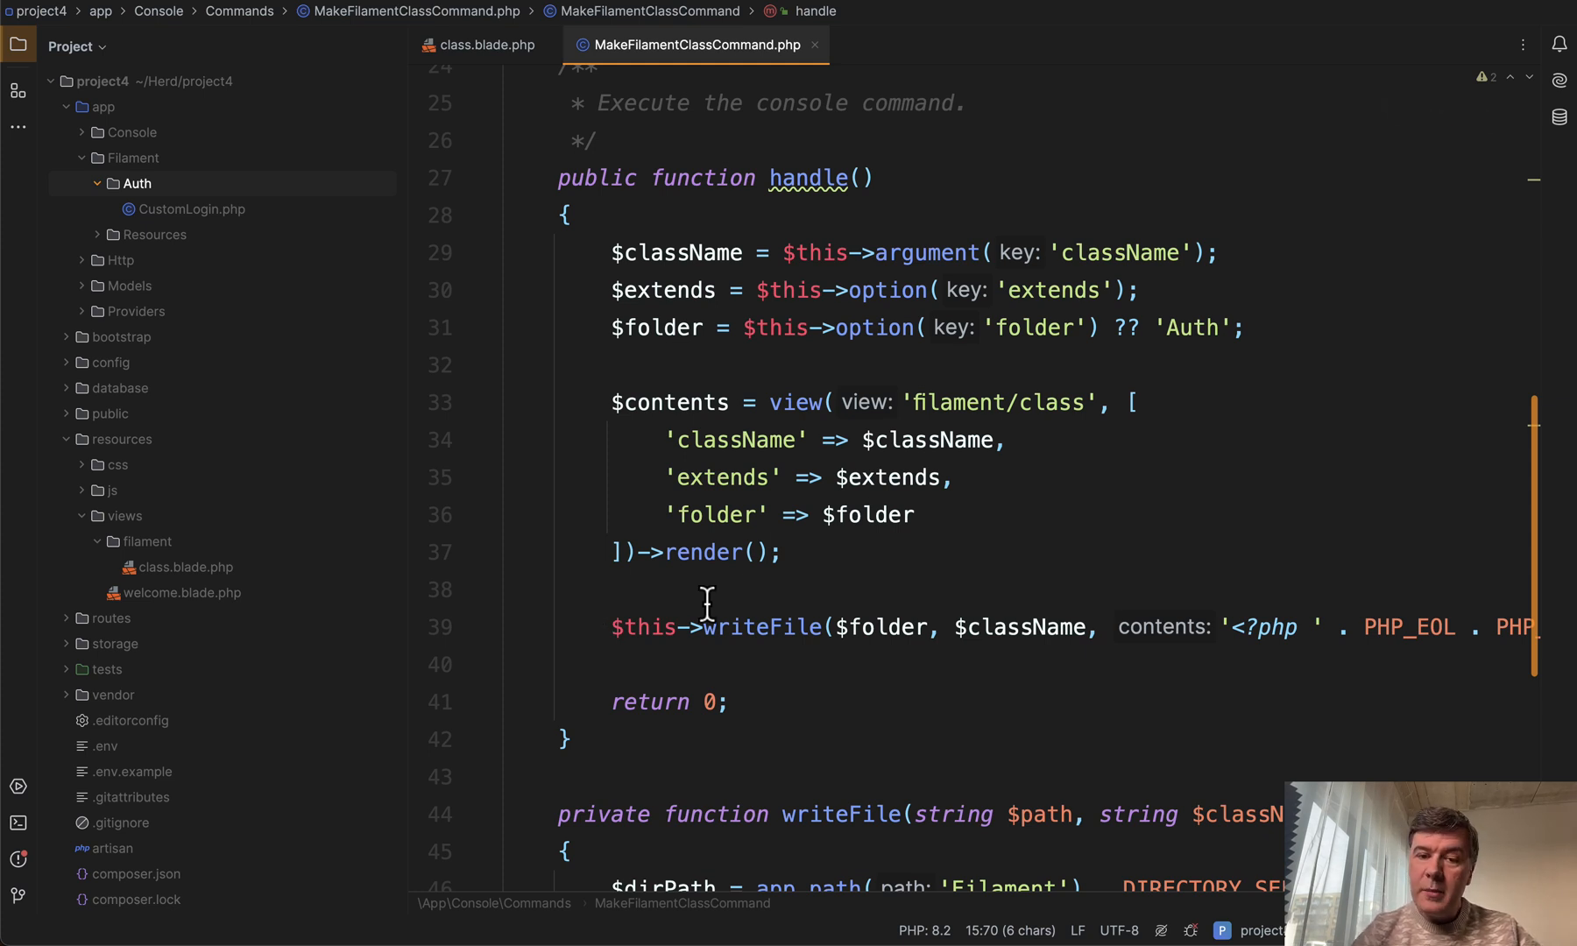
mouse_move(852, 591)
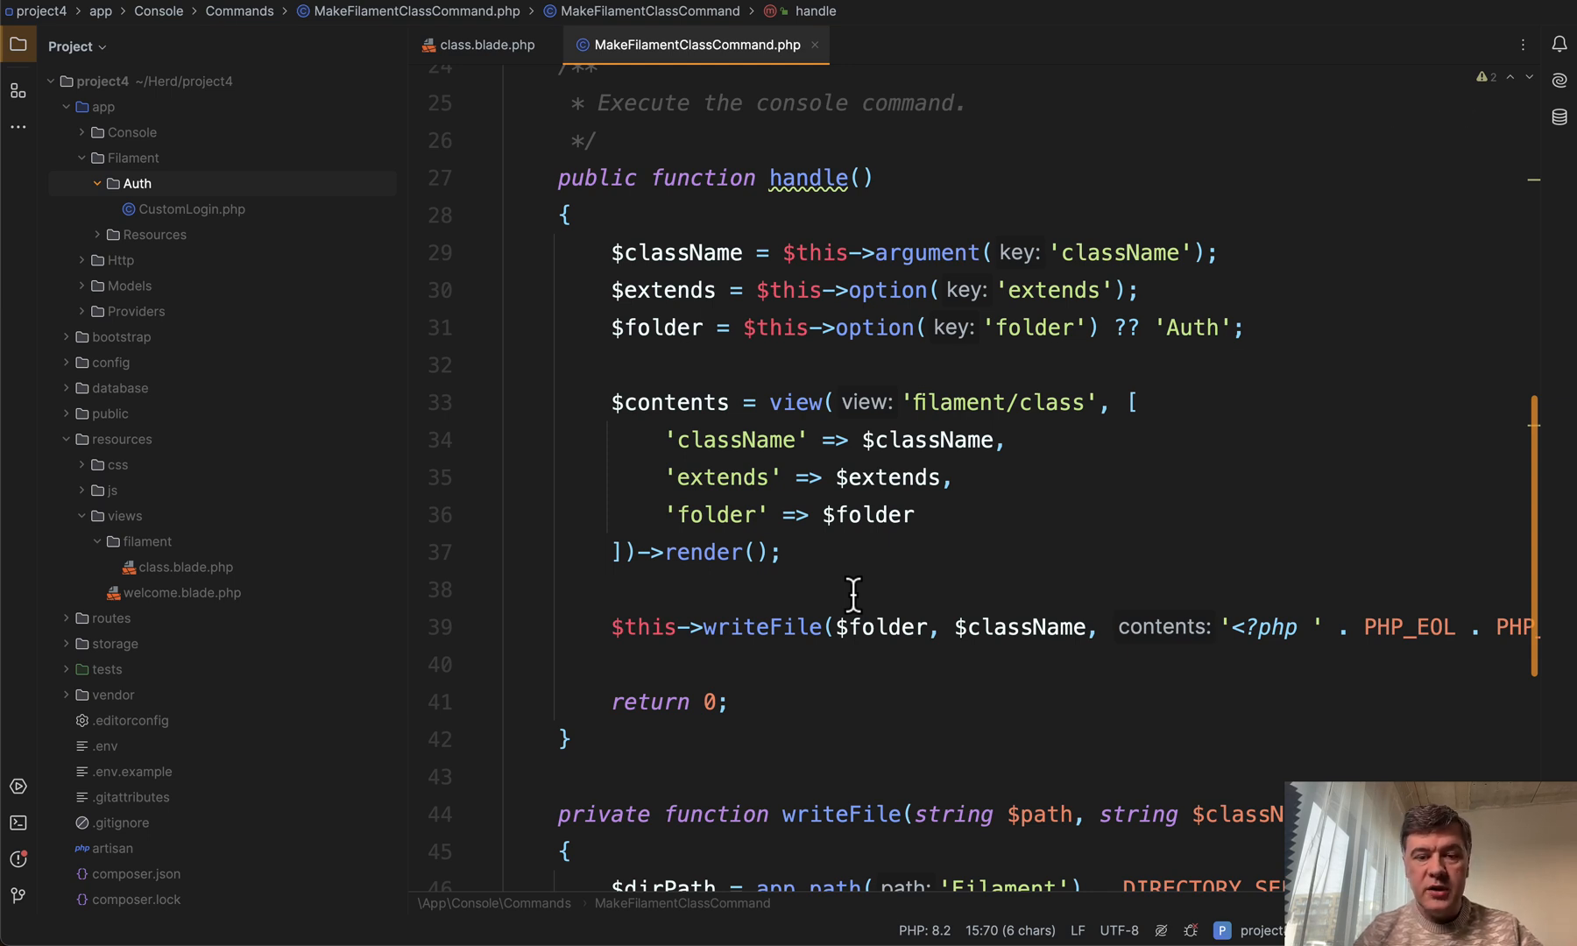
left_click(879, 328)
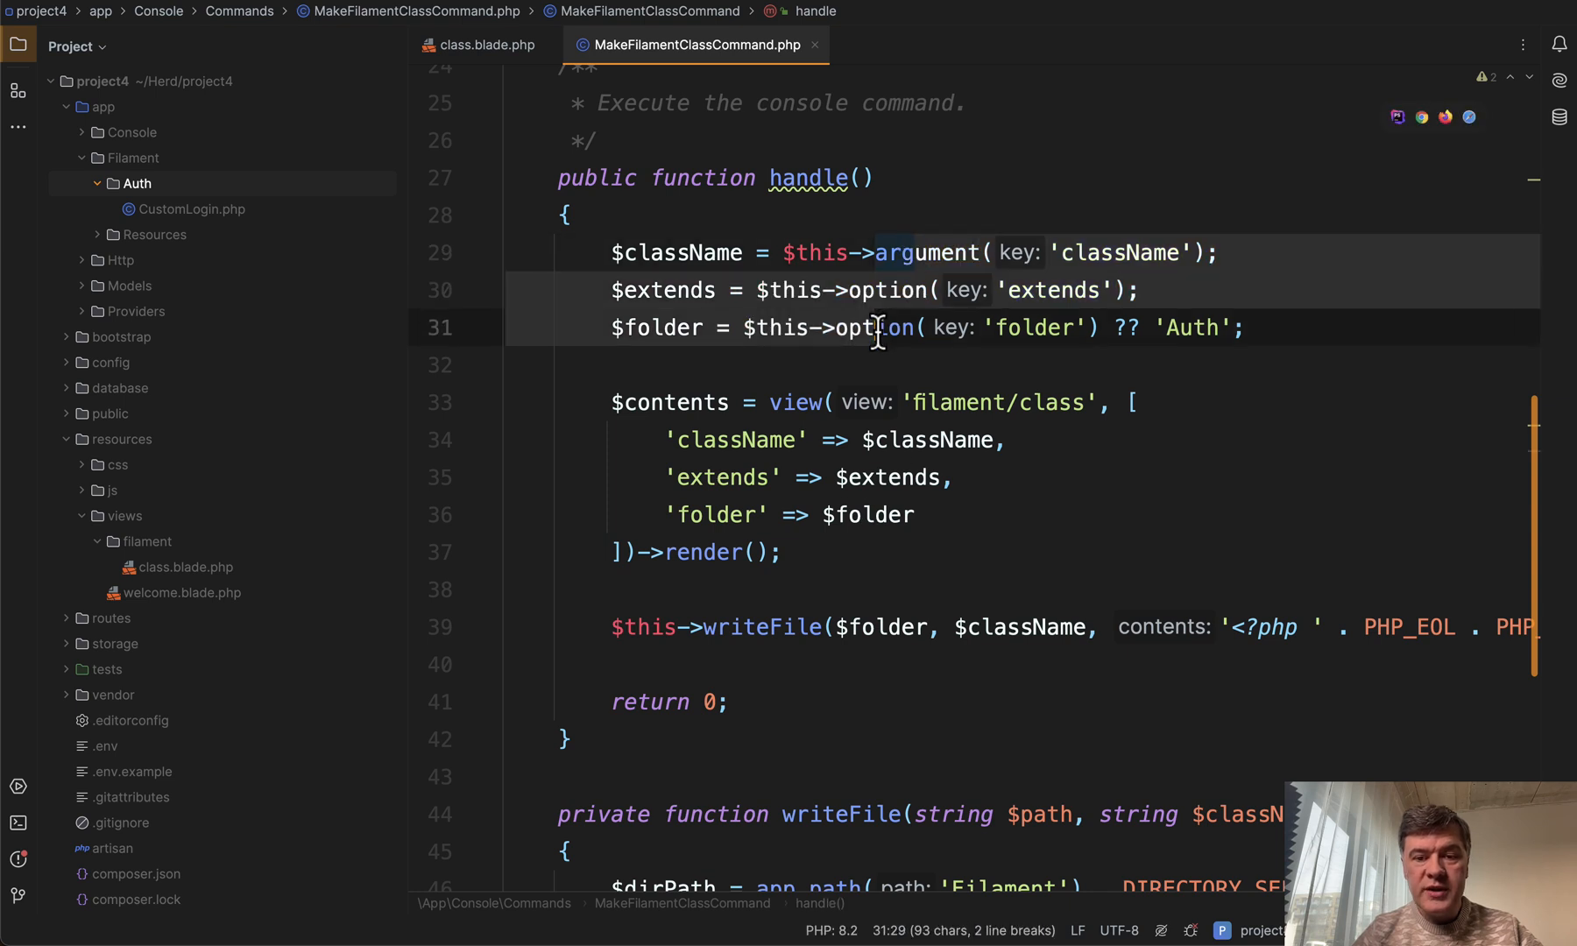
scroll("down", 3)
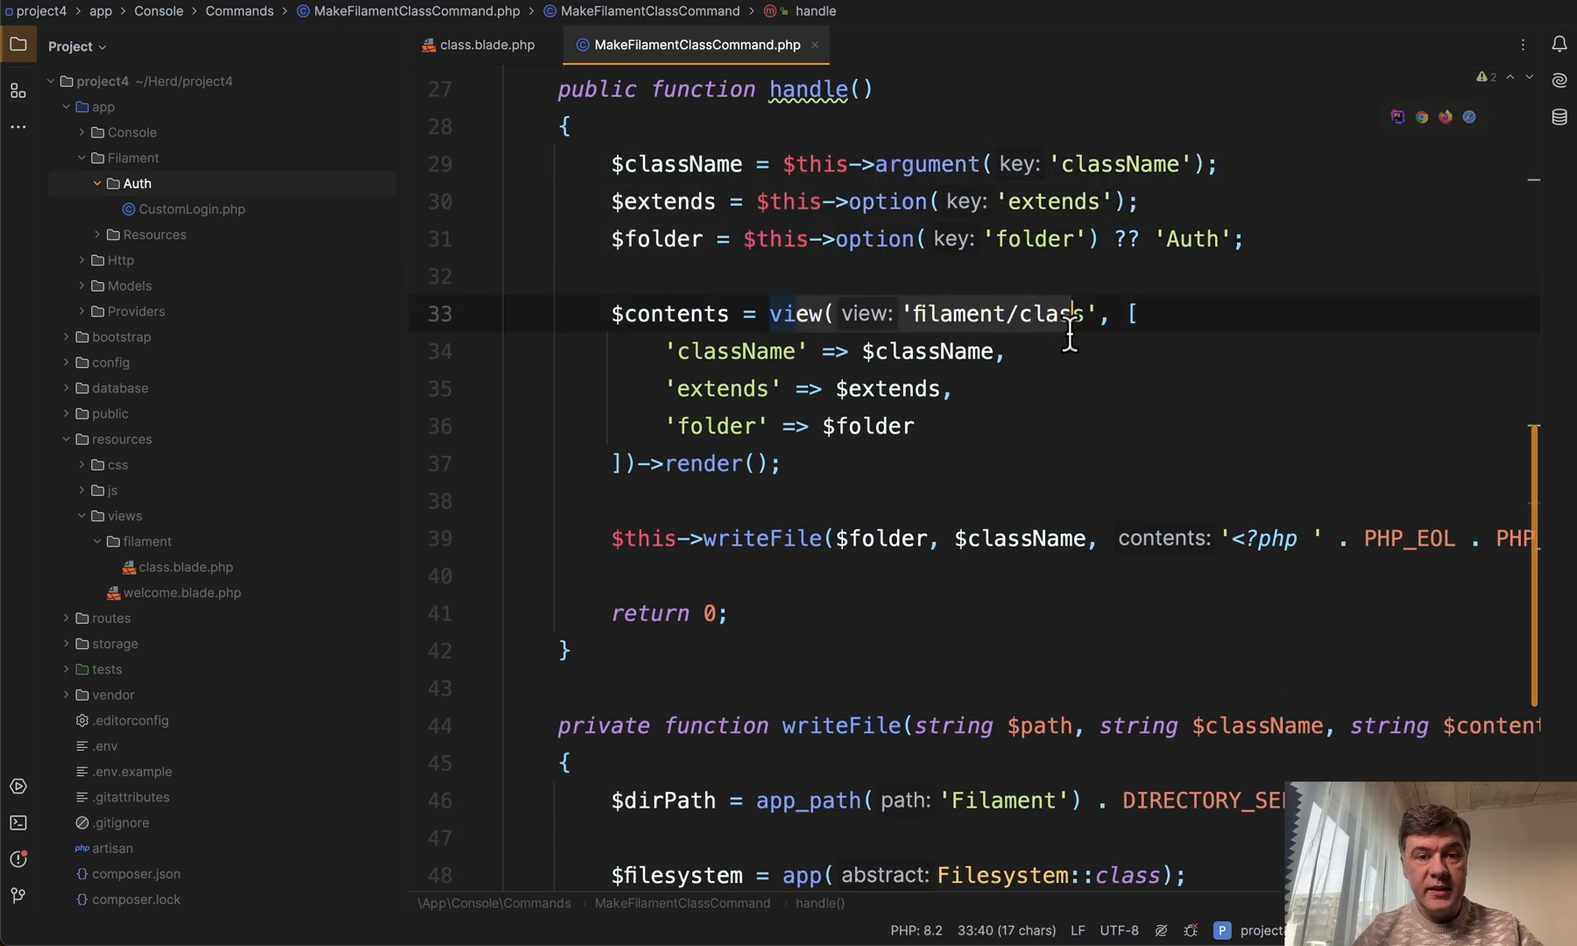
Briefly view the class.blade.php template, then return to the command's handle method
left_click(483, 44)
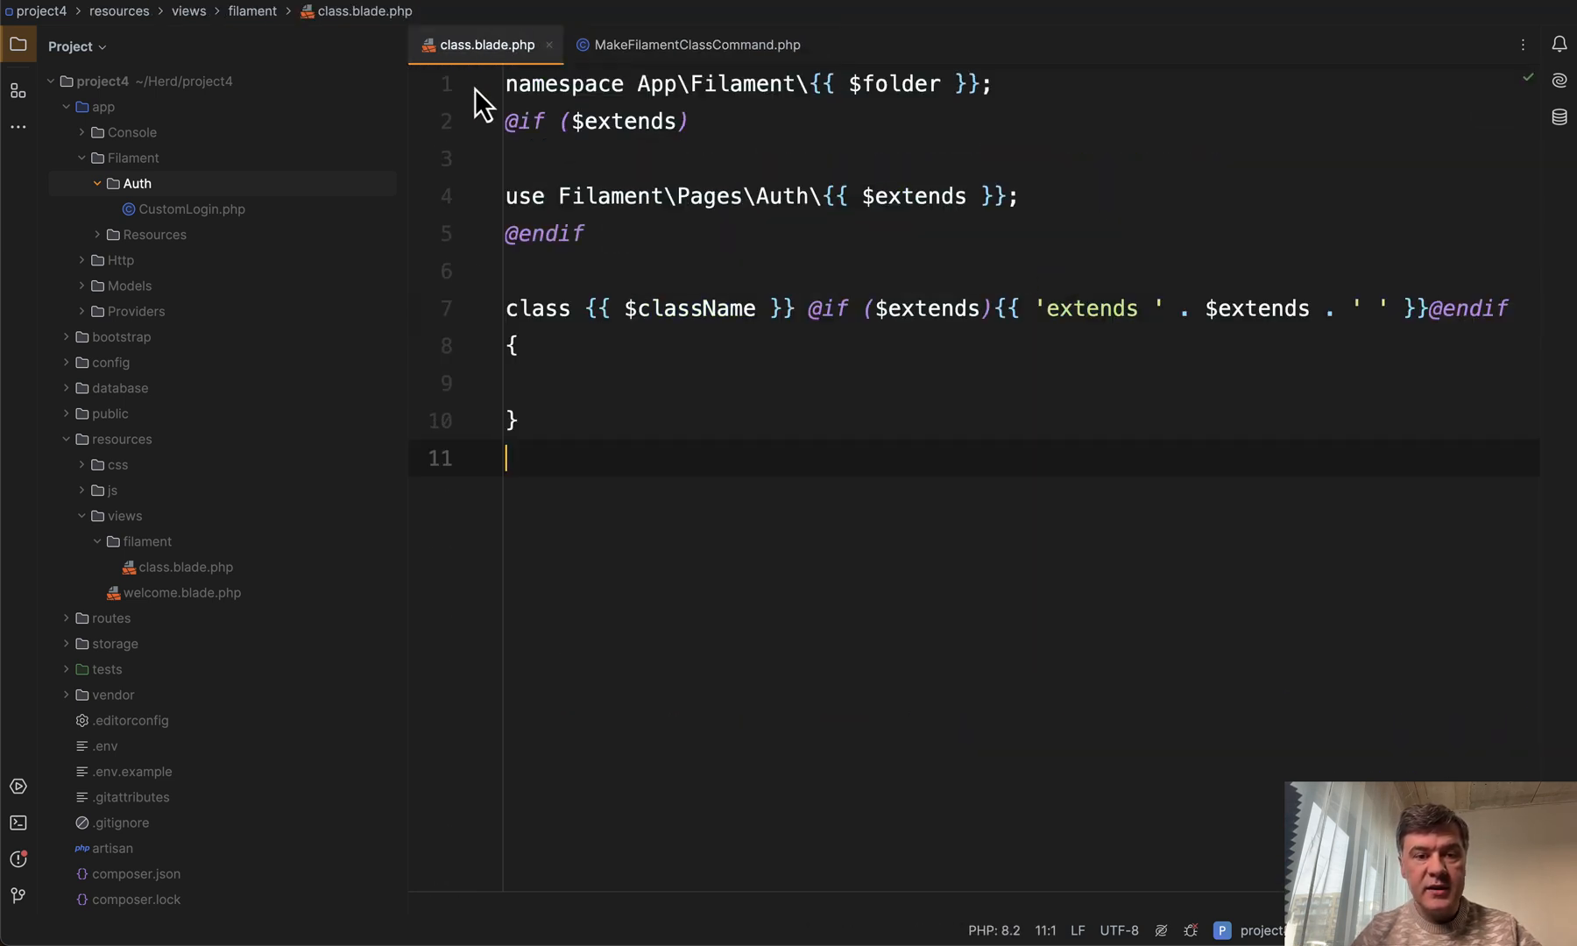
mouse_move(700, 251)
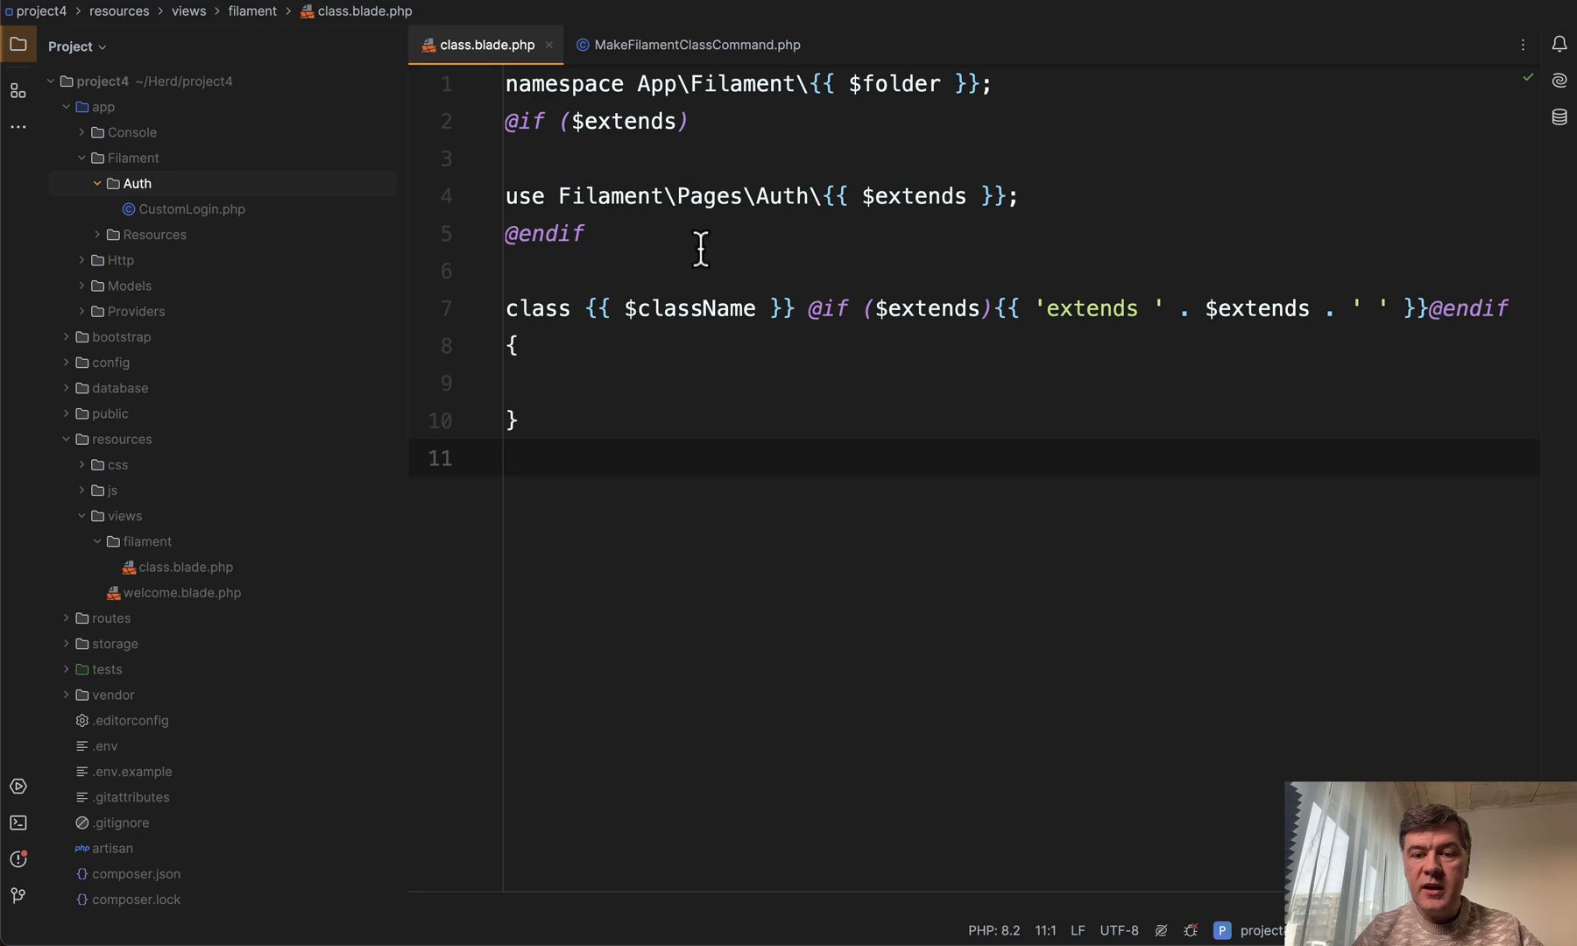
mouse_move(779, 534)
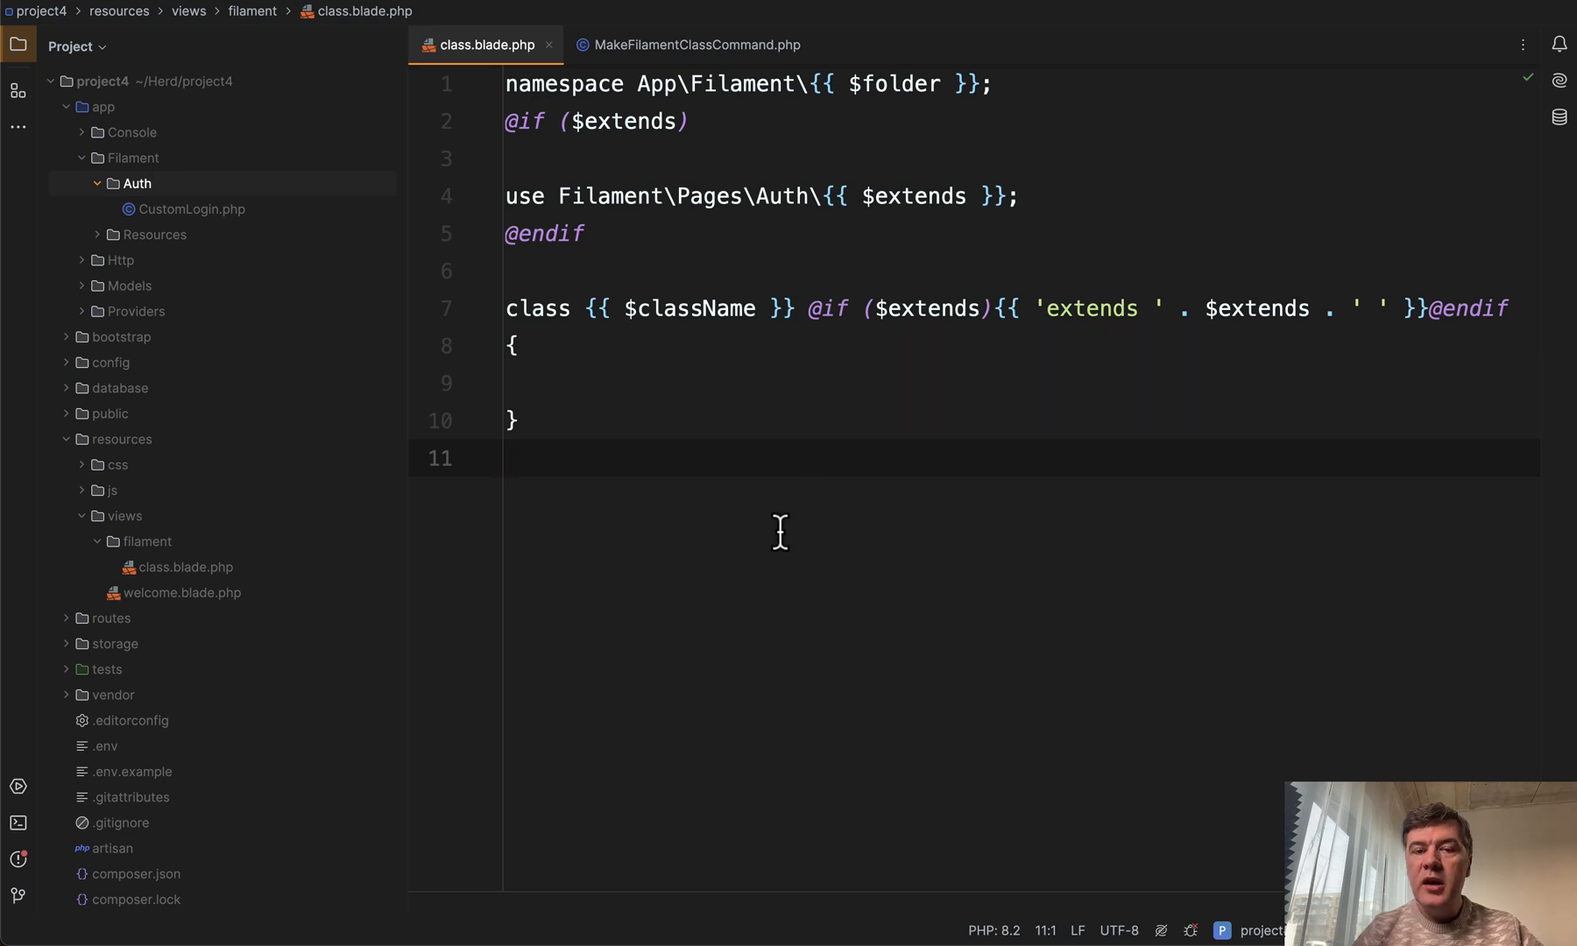
mouse_move(718, 131)
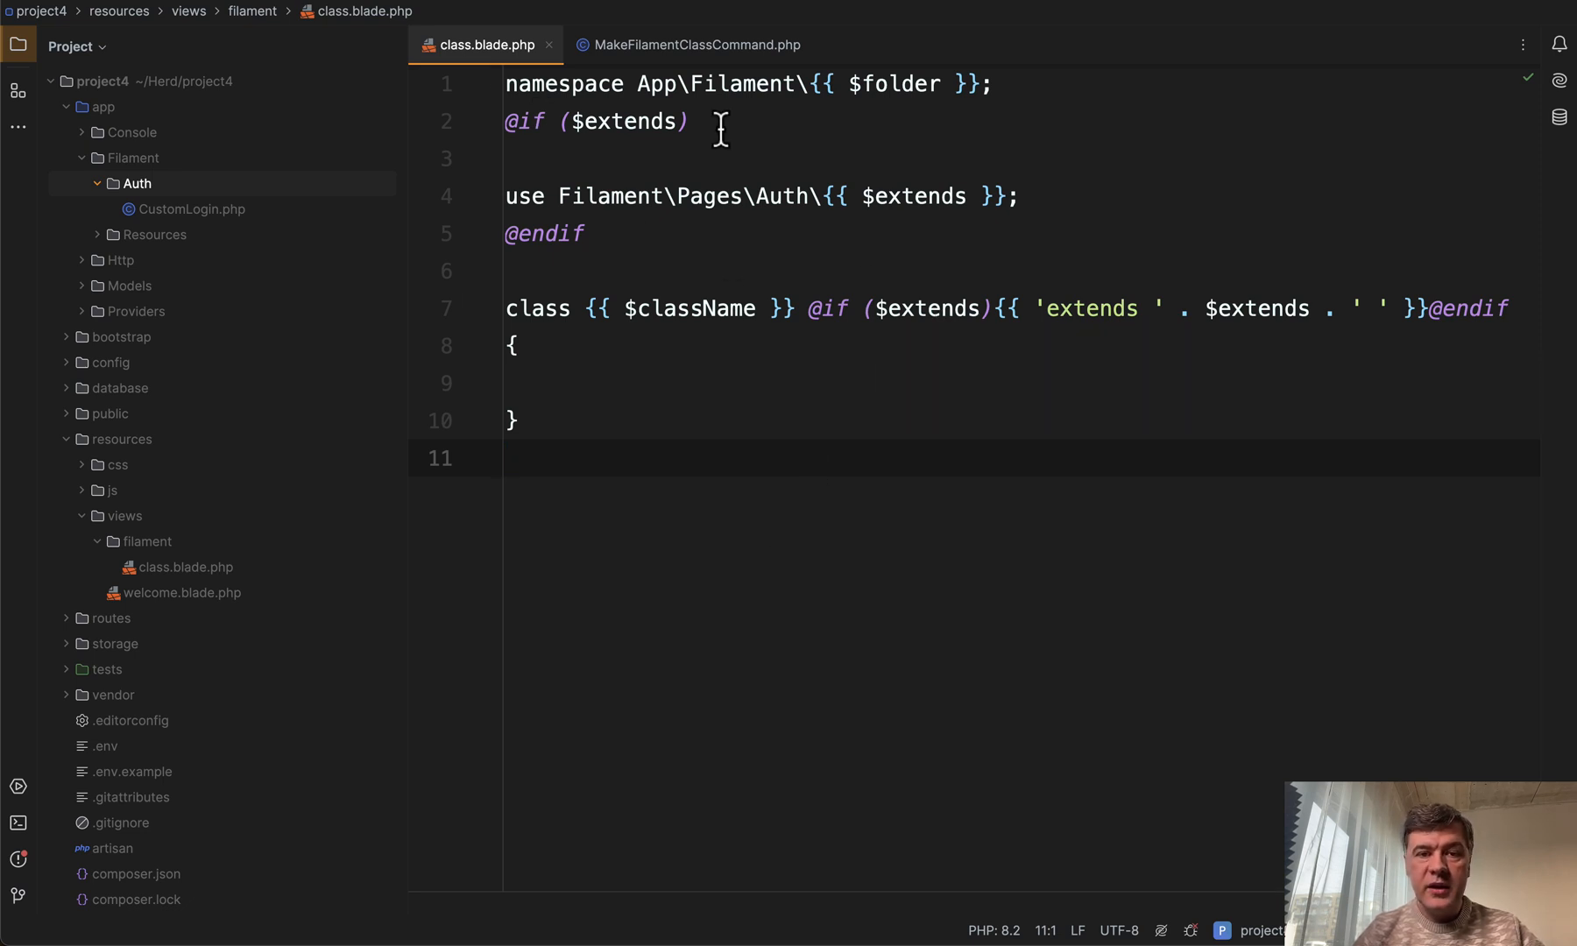
left_click(688, 44)
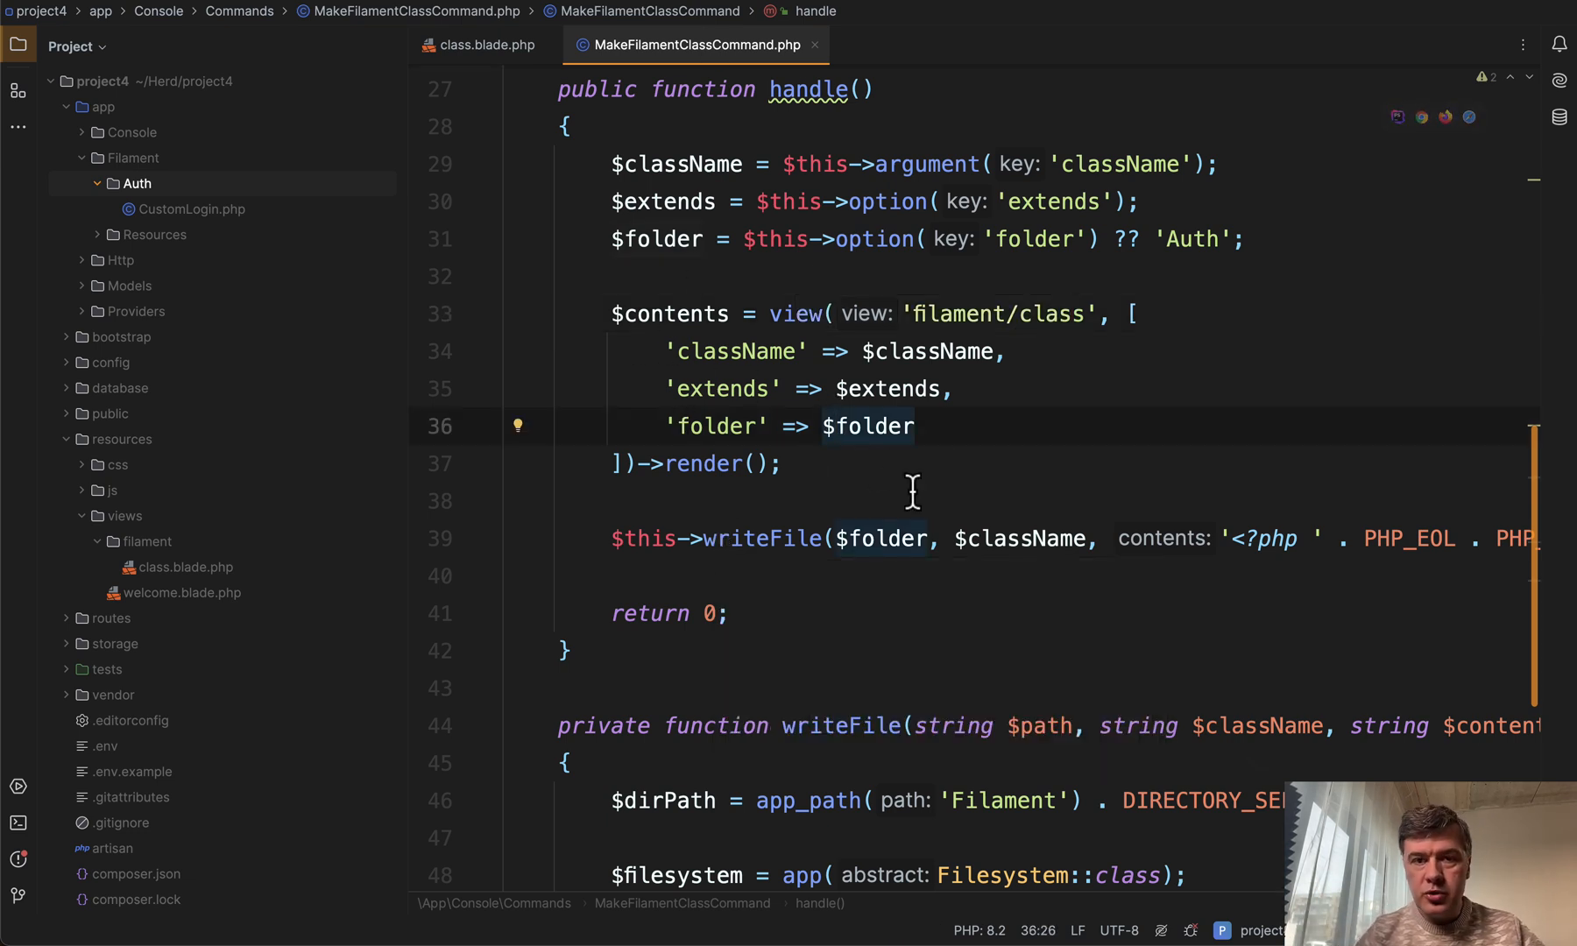
mouse_move(794, 313)
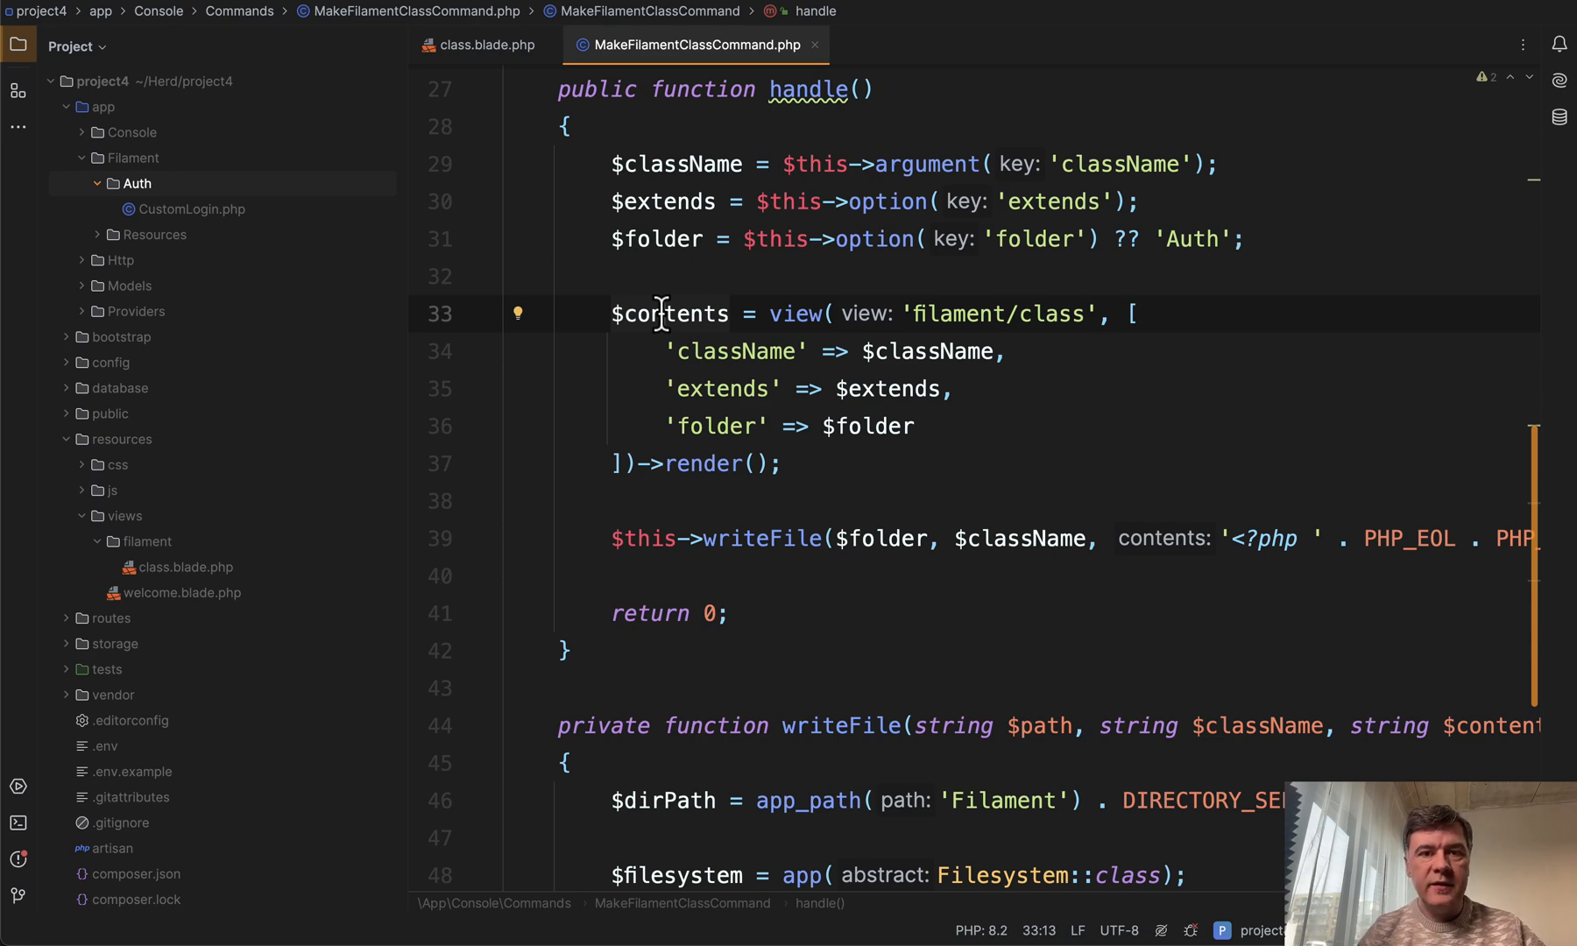
Scroll to the writeFile method that saves the contents as className.php
scroll("down", 3)
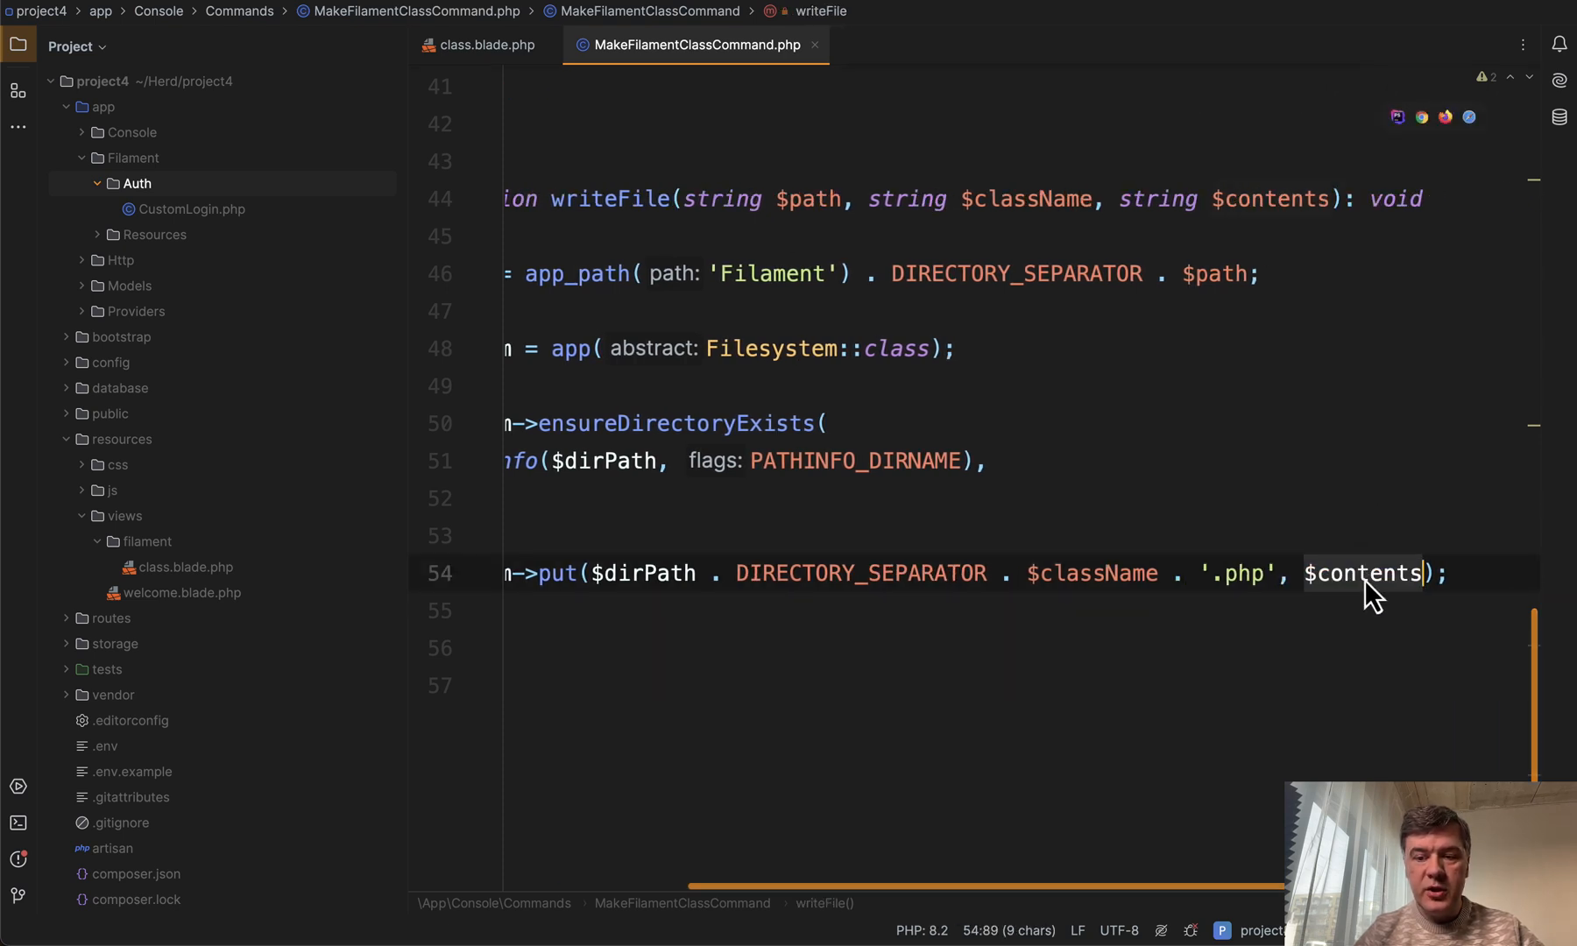
Run php artisan make:filament-class MyCustomLogin --extends=Login --folder=Auth in the Terminal
left_click(17, 824)
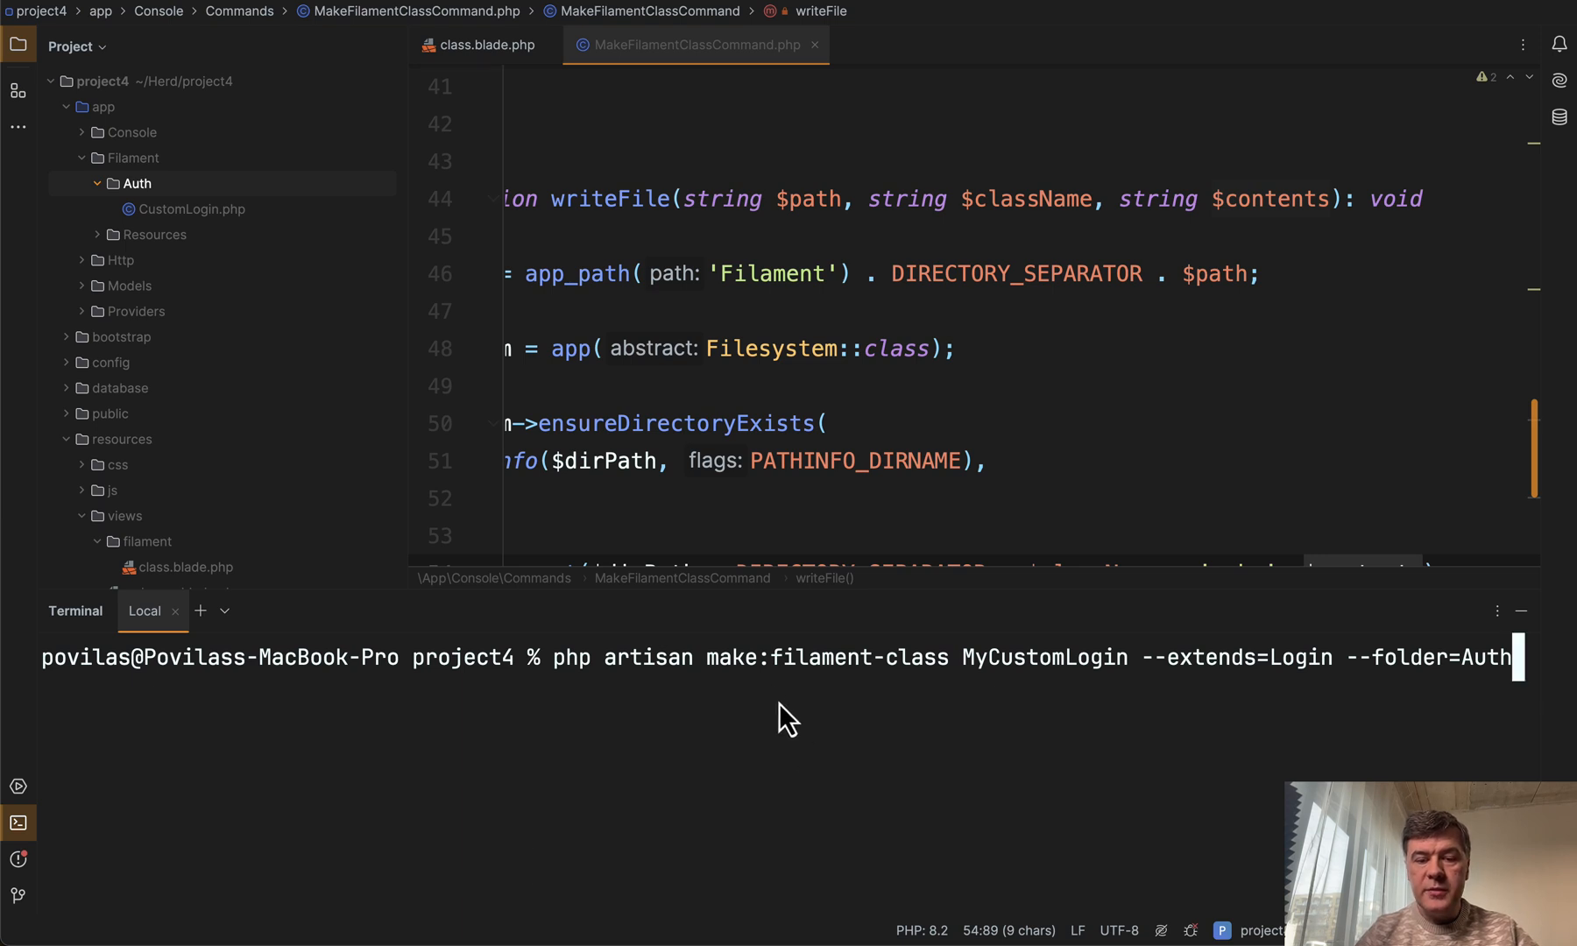
mouse_move(999, 689)
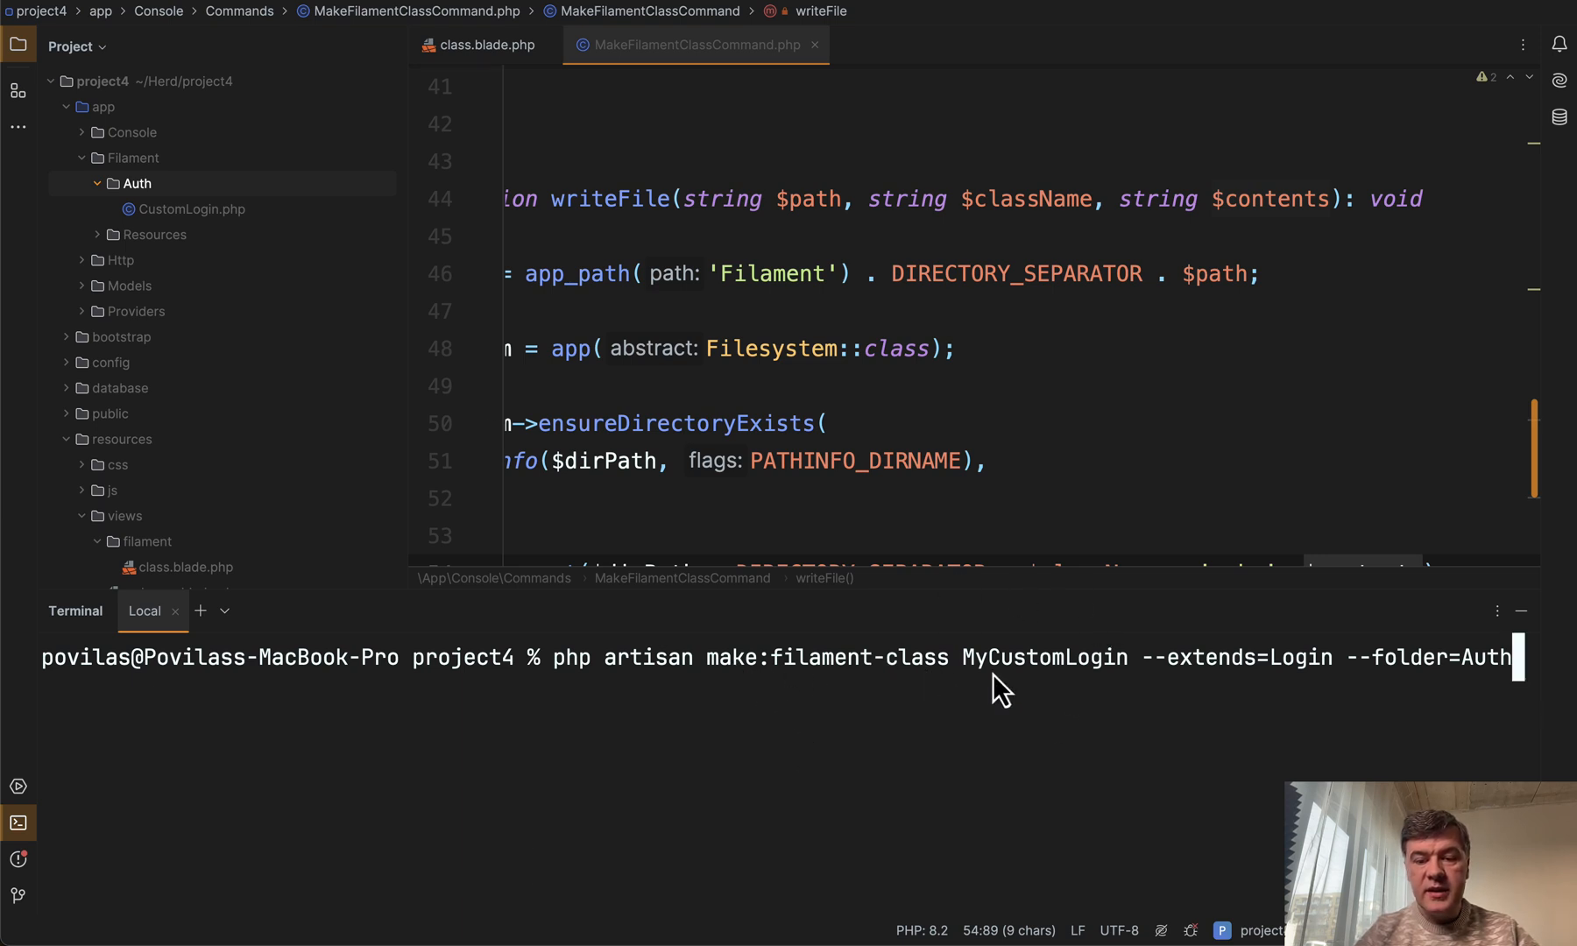
mouse_move(1399, 696)
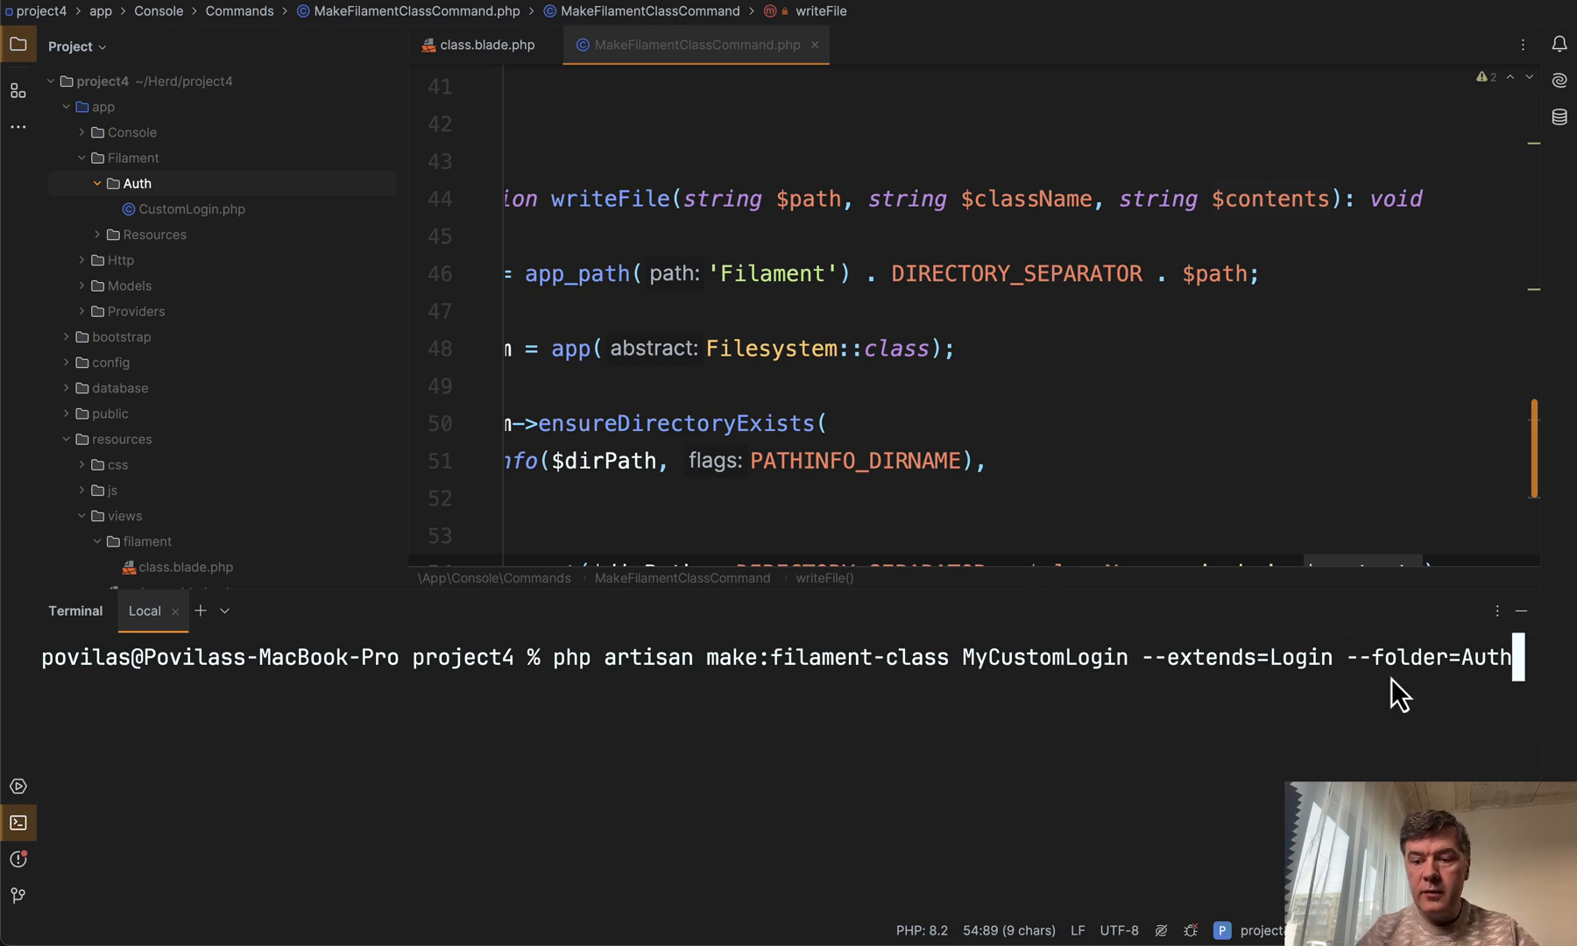
key("Return")
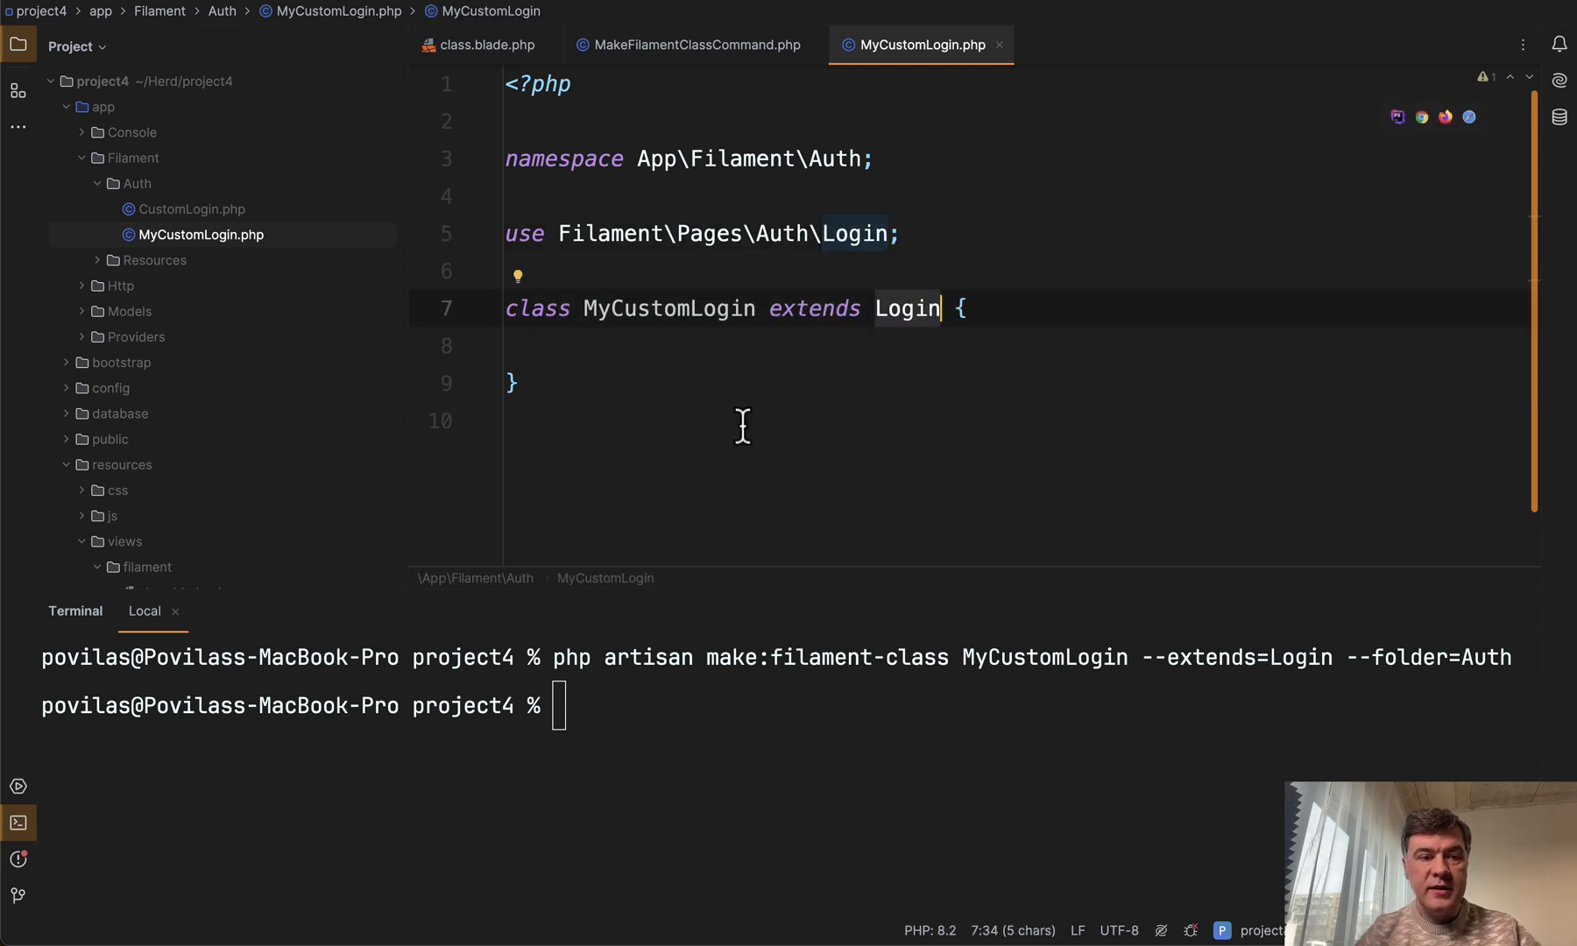
Select MyCustomLogin.php in the app/Filament/Auth project tree, showing its Login subclass
left_click(102, 107)
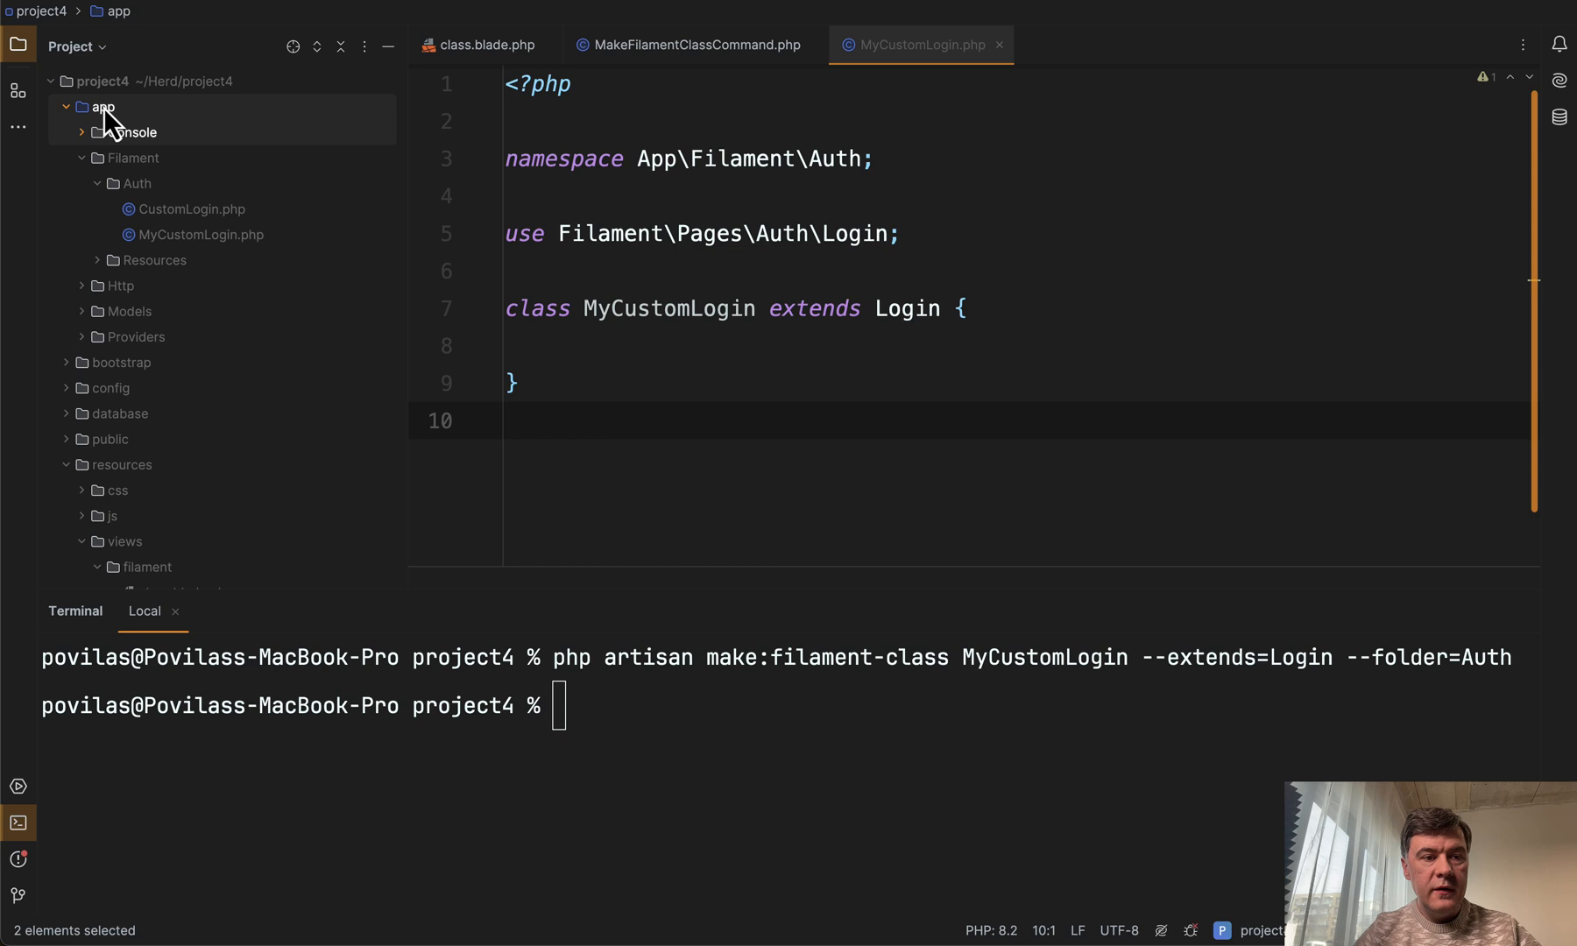